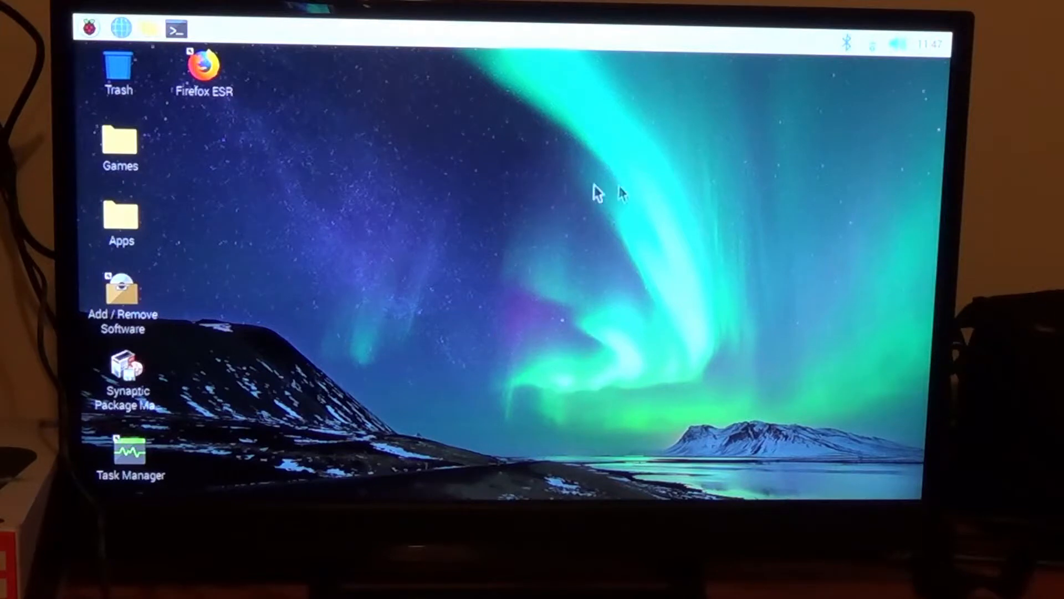
pyautogui.moveTo(426, 319)
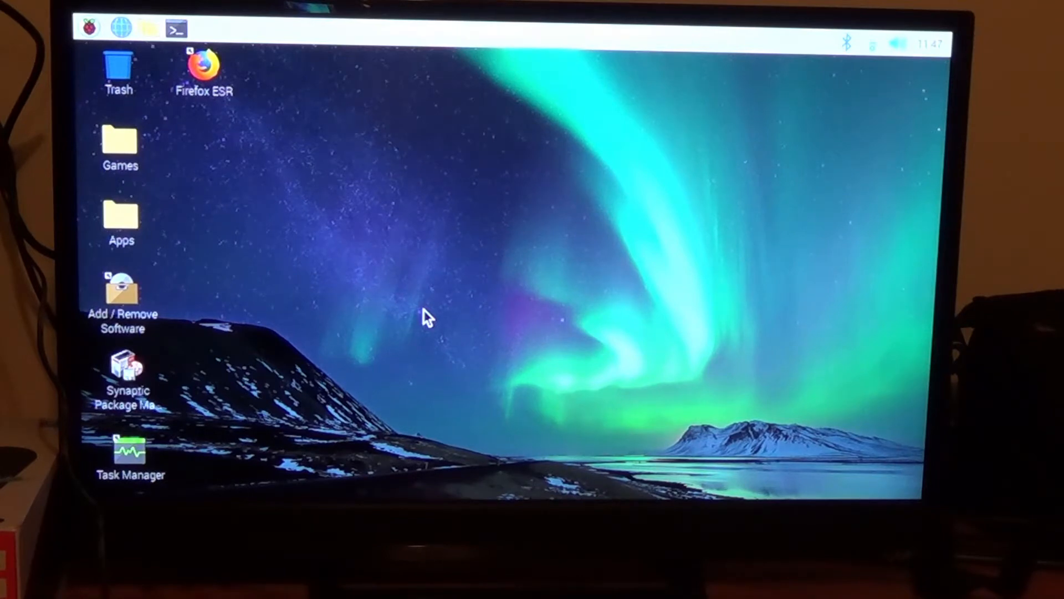
pyautogui.moveTo(118, 102)
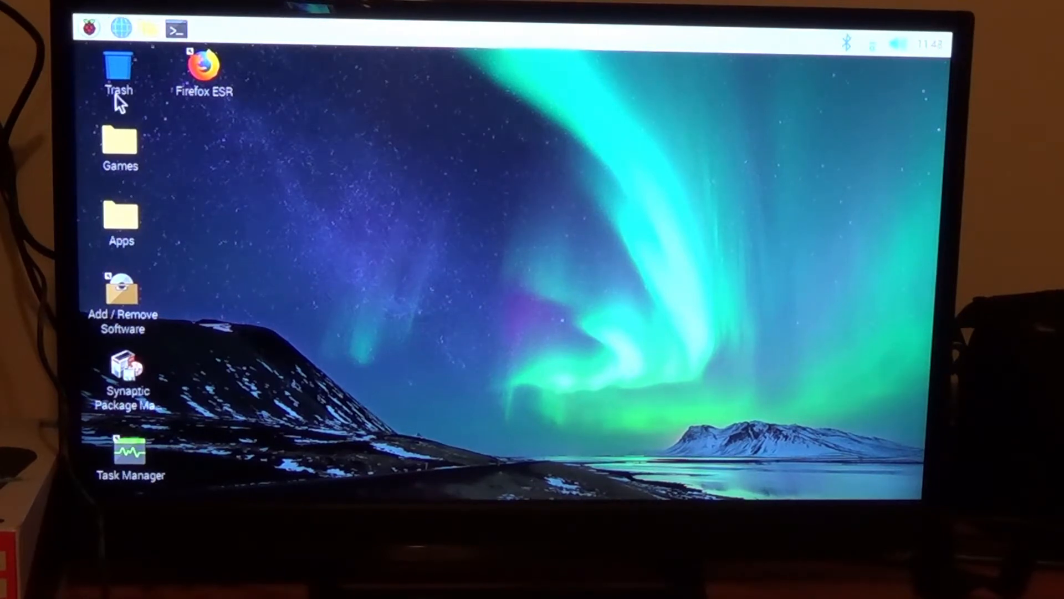
# Step: Open the Raspberry Pi applications menu to find Kdenlive under Sound & Video
pyautogui.click(94, 28)
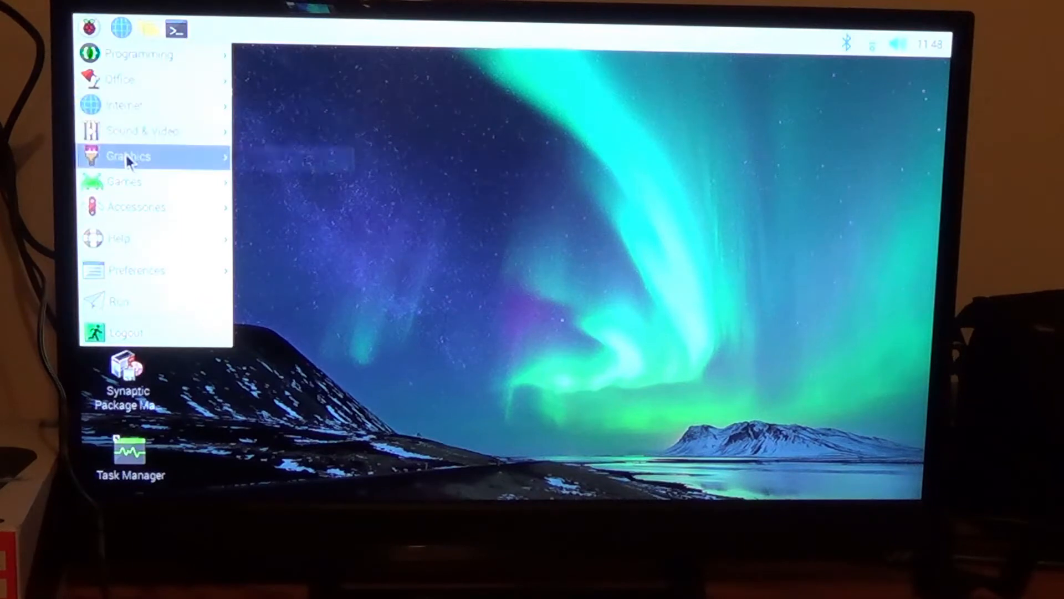
pyautogui.moveTo(142, 131)
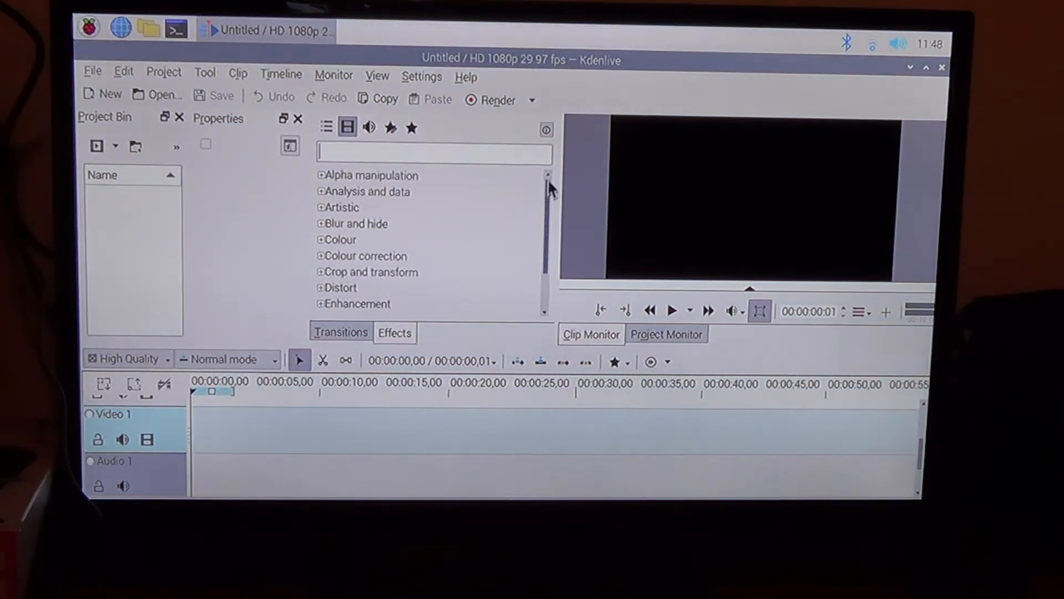
pyautogui.click(370, 127)
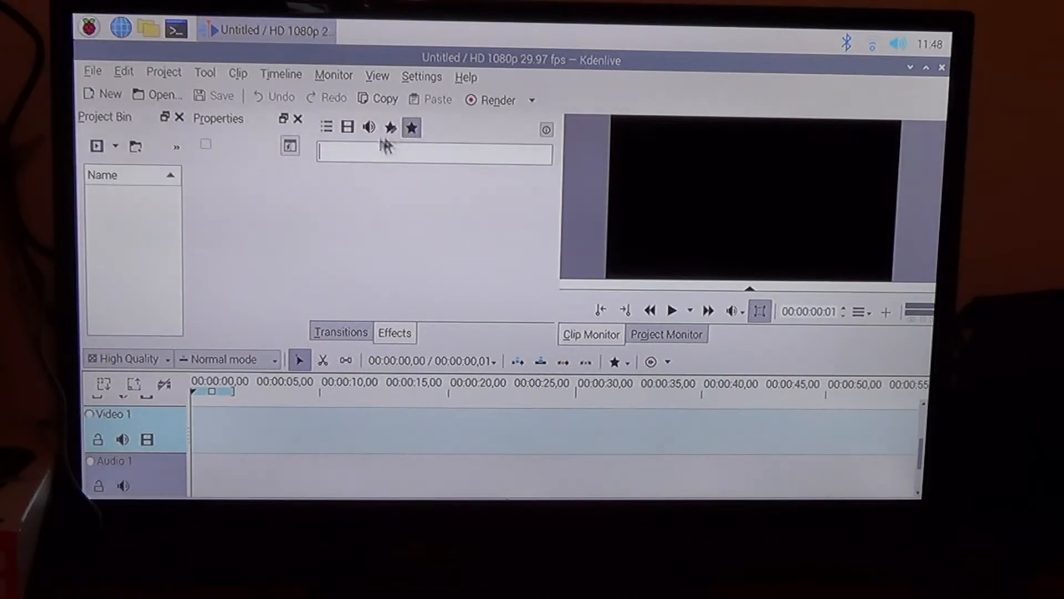
pyautogui.click(347, 127)
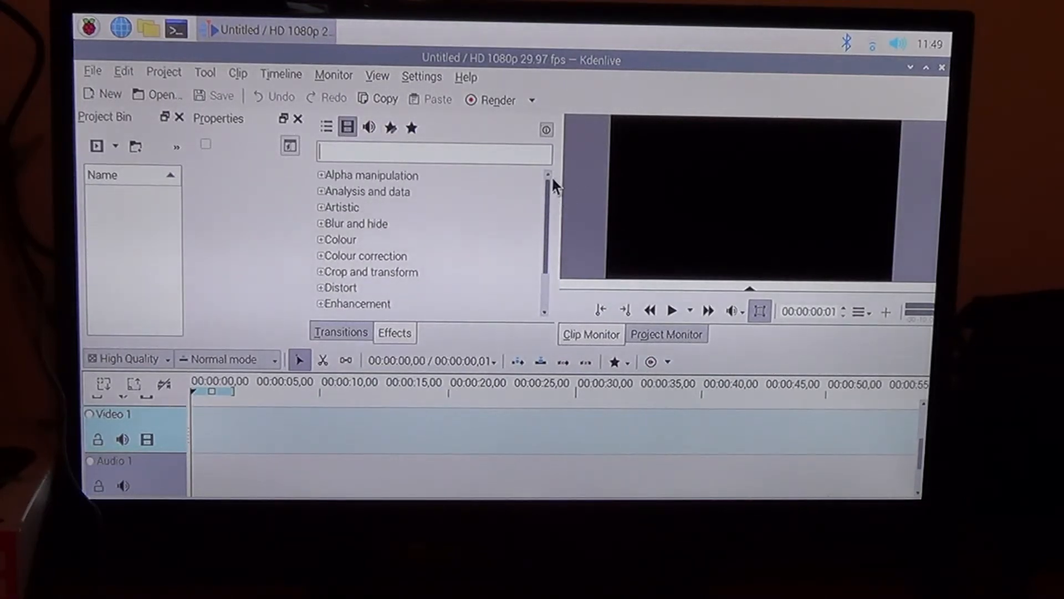
pyautogui.moveTo(604, 78)
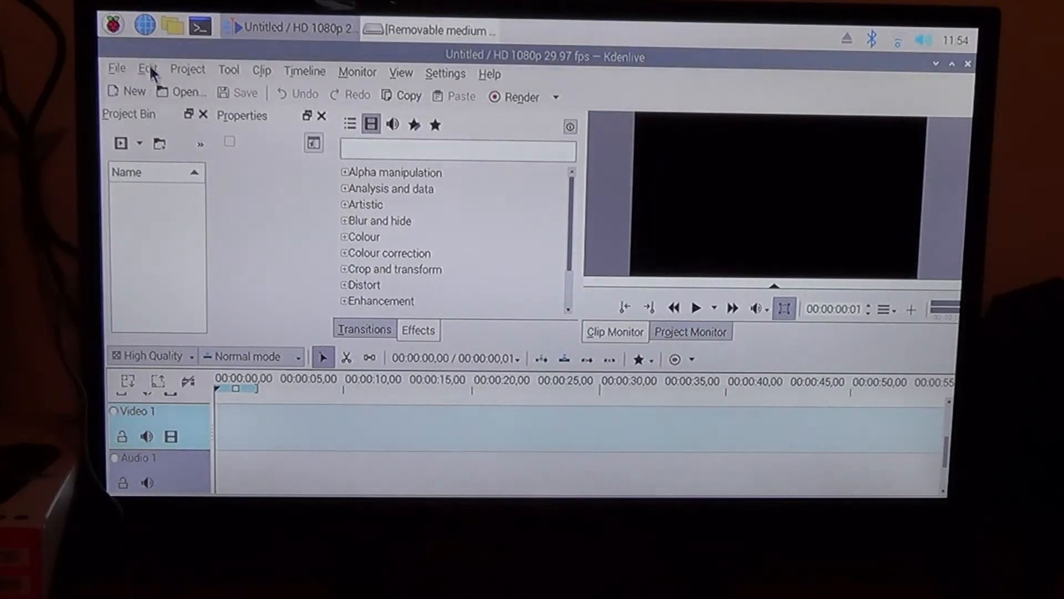
# Step: Browse the Edit, Monitor, Help and Clip menus, ending on the Project menu
pyautogui.click(146, 73)
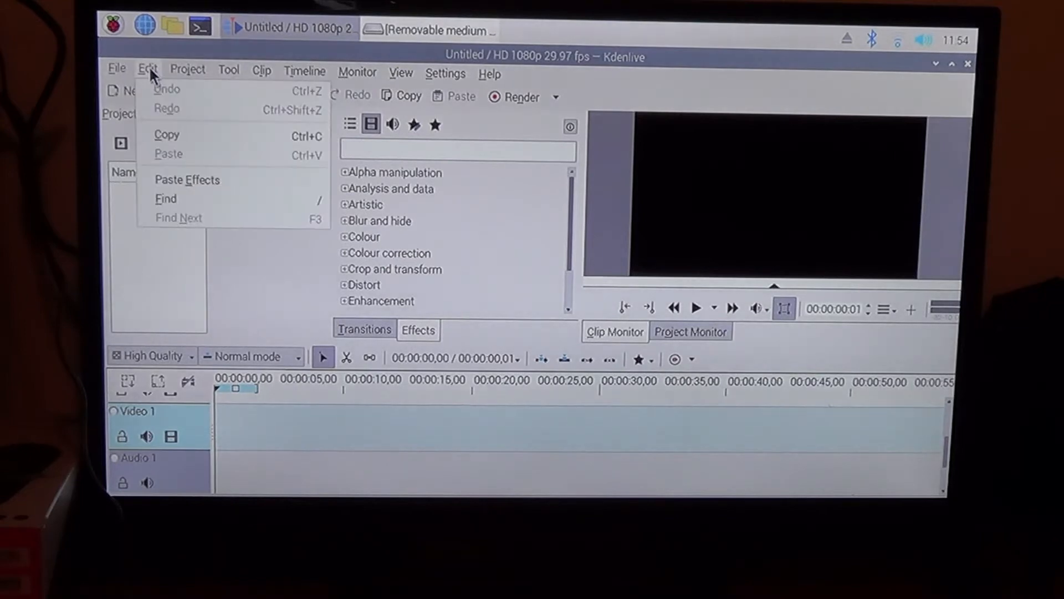
pyautogui.click(356, 73)
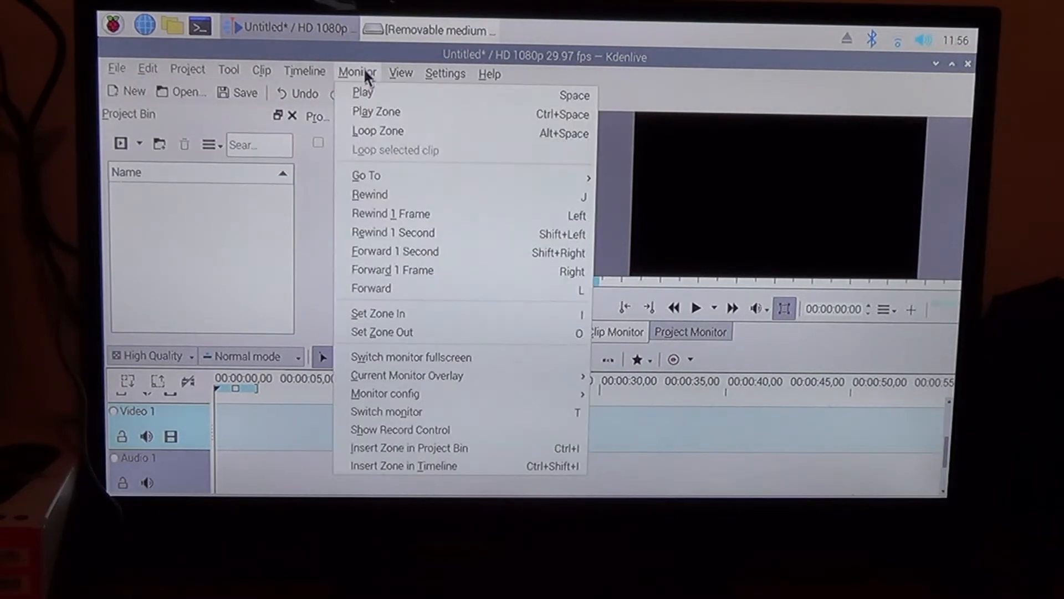
pyautogui.click(489, 73)
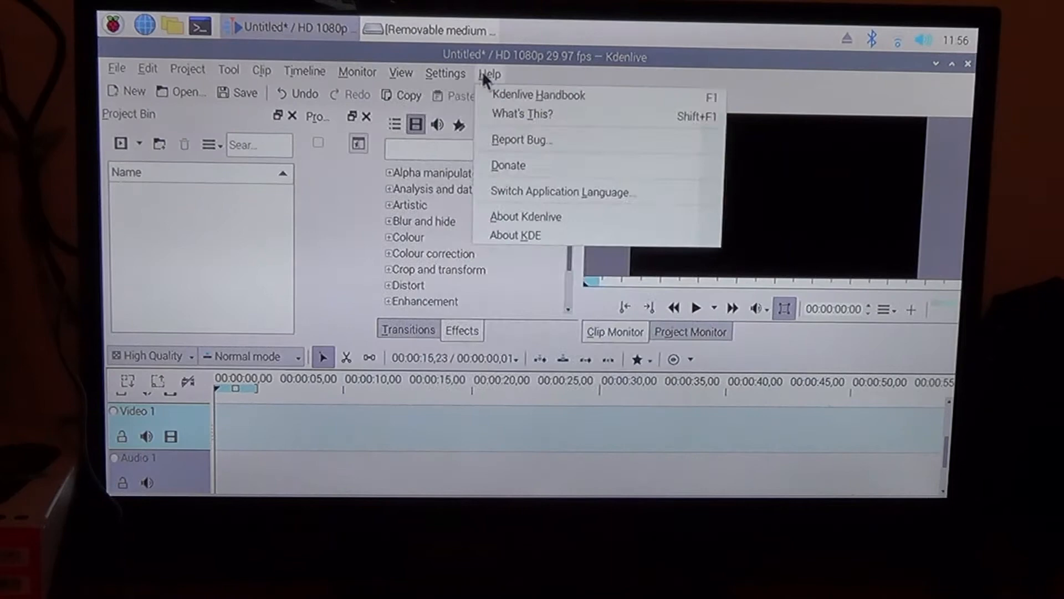
pyautogui.click(357, 73)
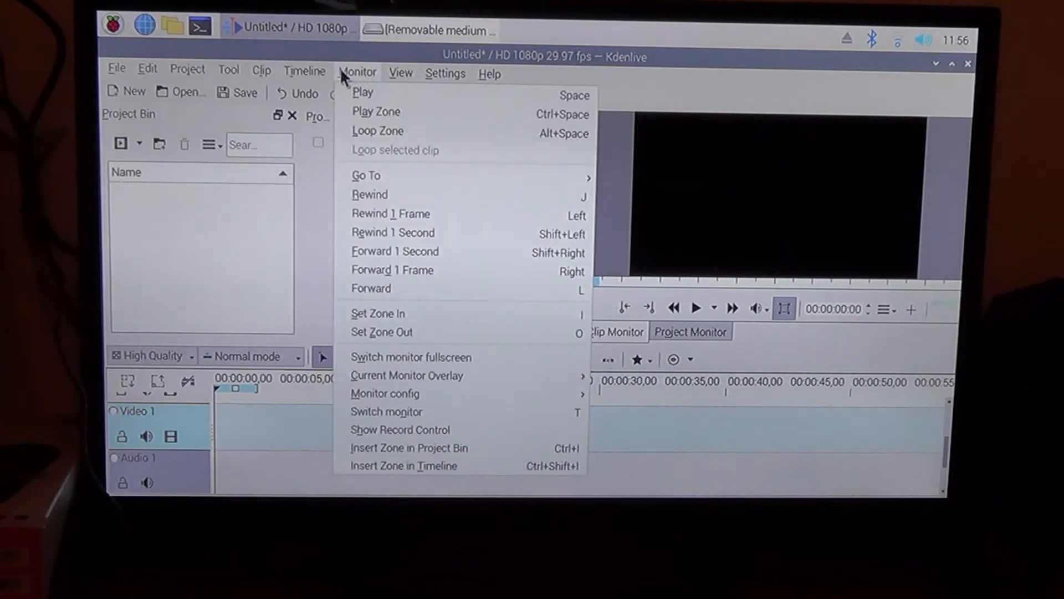
pyautogui.click(261, 73)
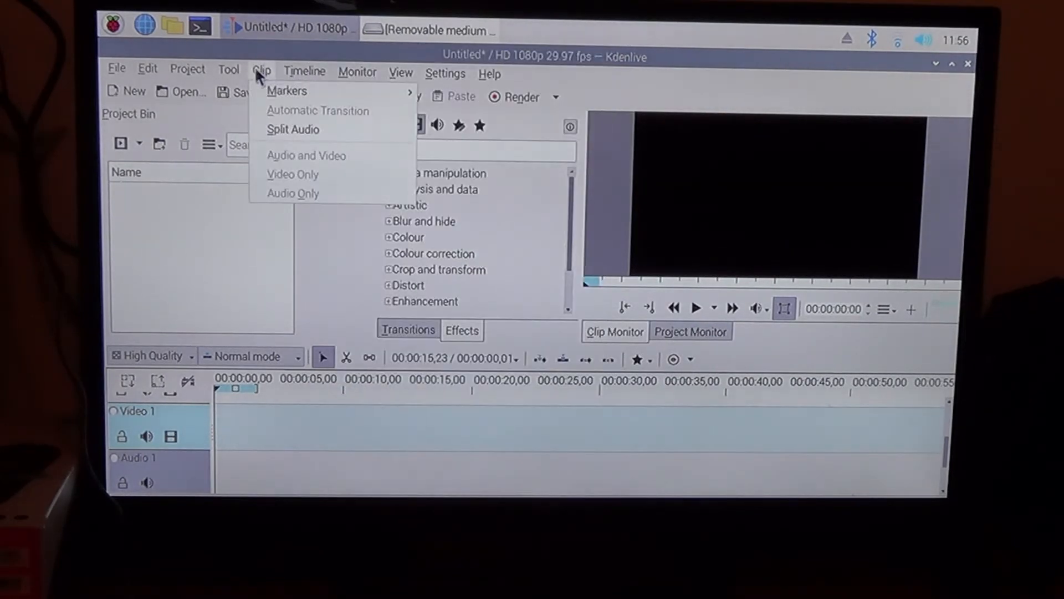
pyautogui.click(187, 69)
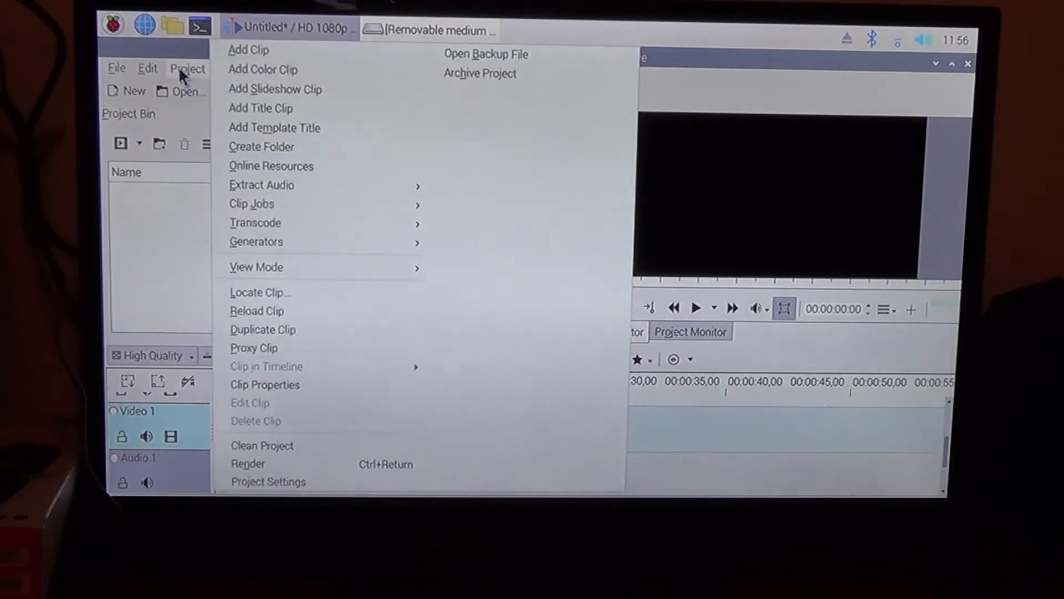
pyautogui.moveTo(249, 49)
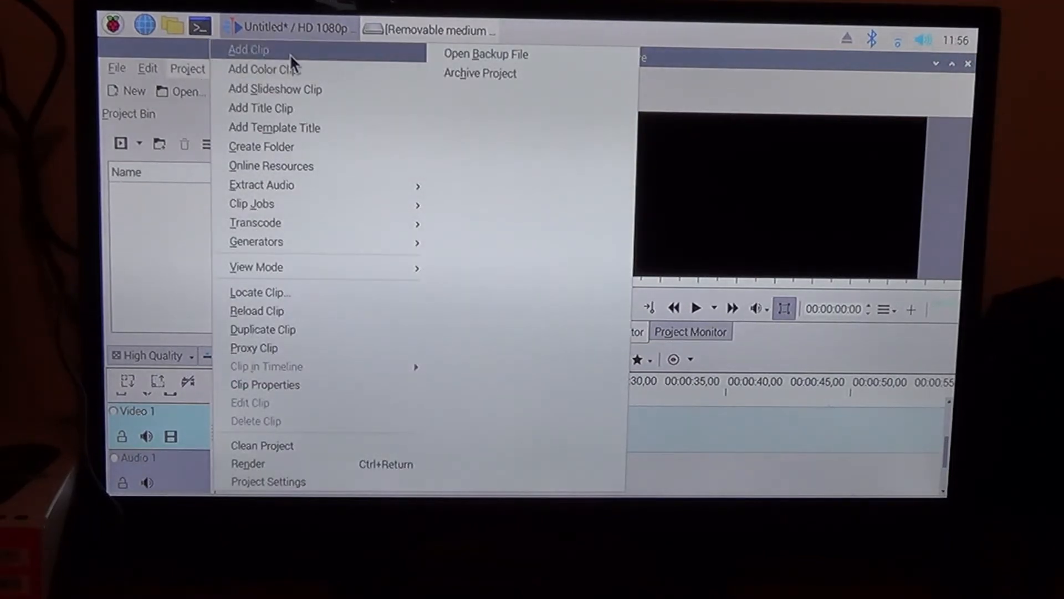
# Step: Add clips 00041.MTS, 00040.MTS and 00039.MTS from the STREAM folder to the bin
pyautogui.click(248, 48)
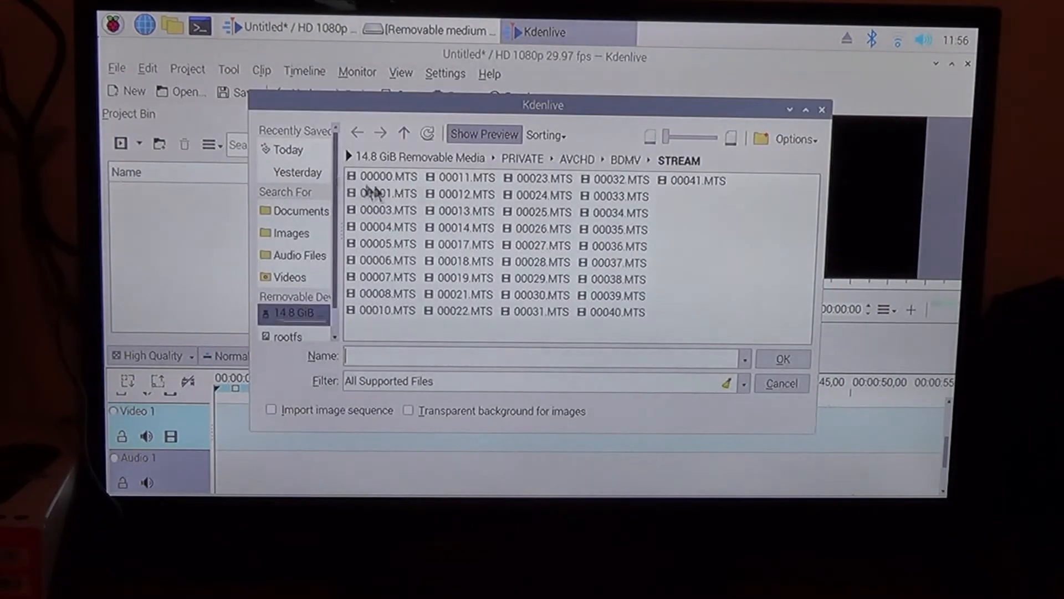
pyautogui.moveTo(684, 204)
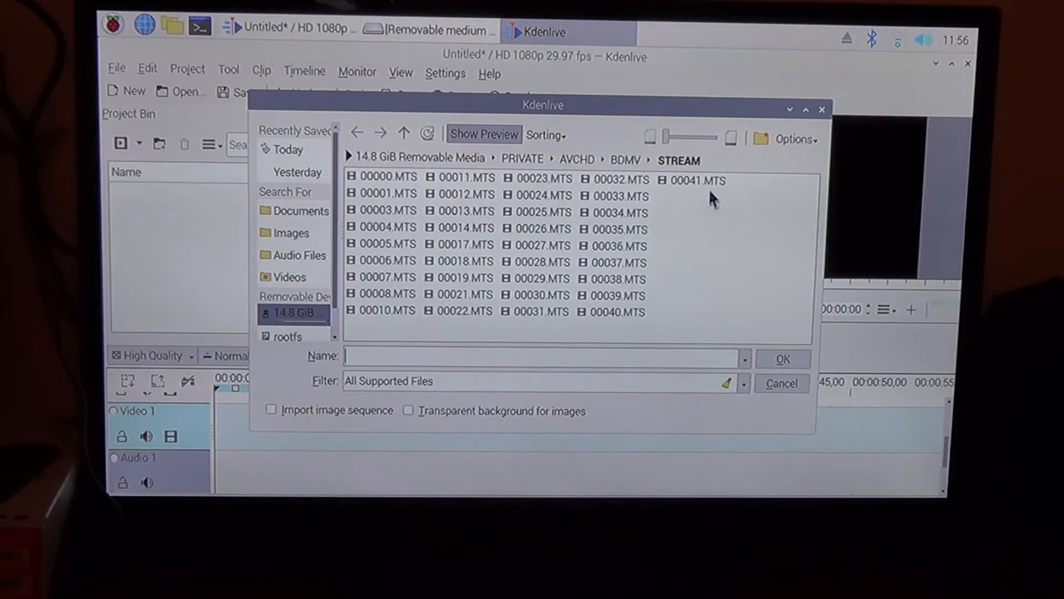
pyautogui.click(698, 179)
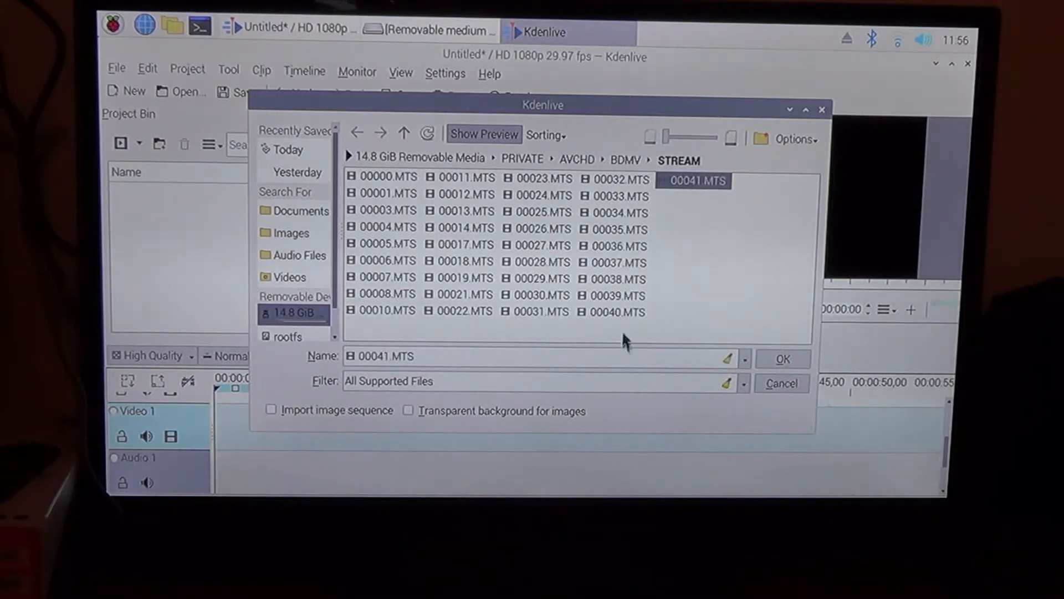
pyautogui.click(611, 312)
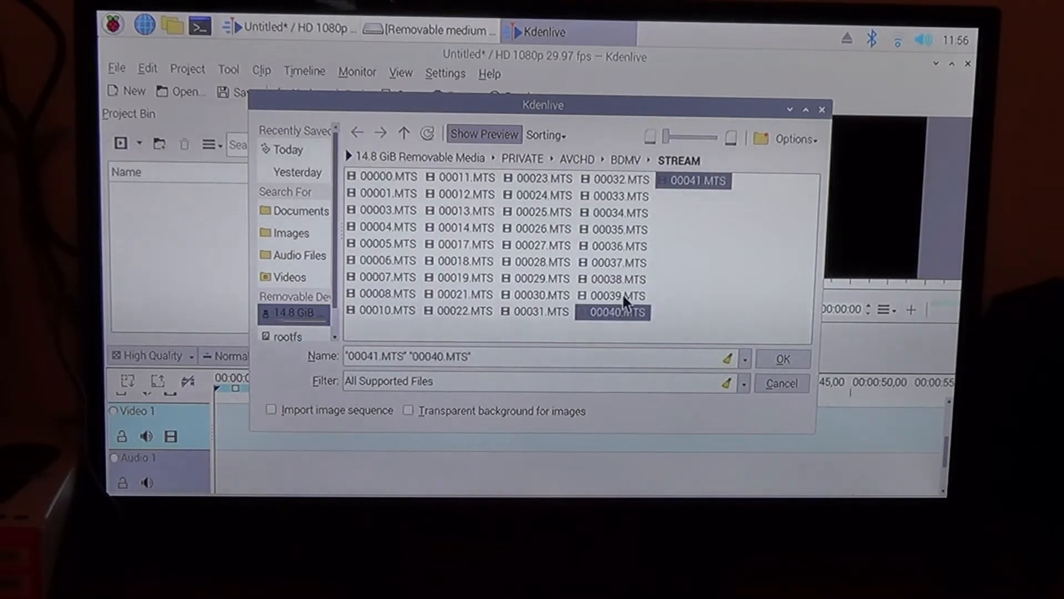
pyautogui.click(783, 358)
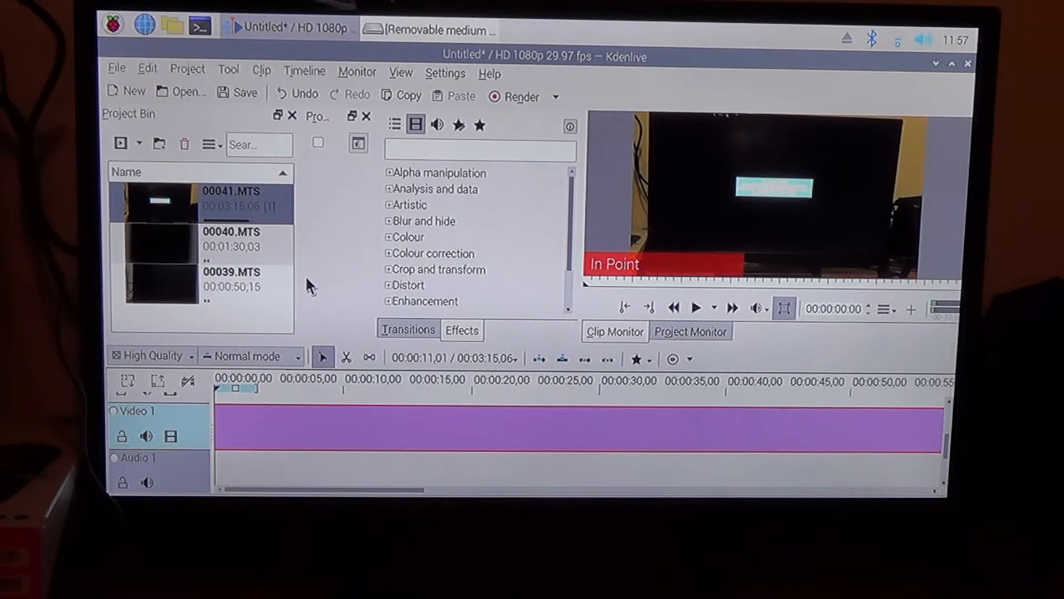
# Step: Play the 00041.MTS timeline in the Project Monitor, then pause it
pyautogui.click(695, 308)
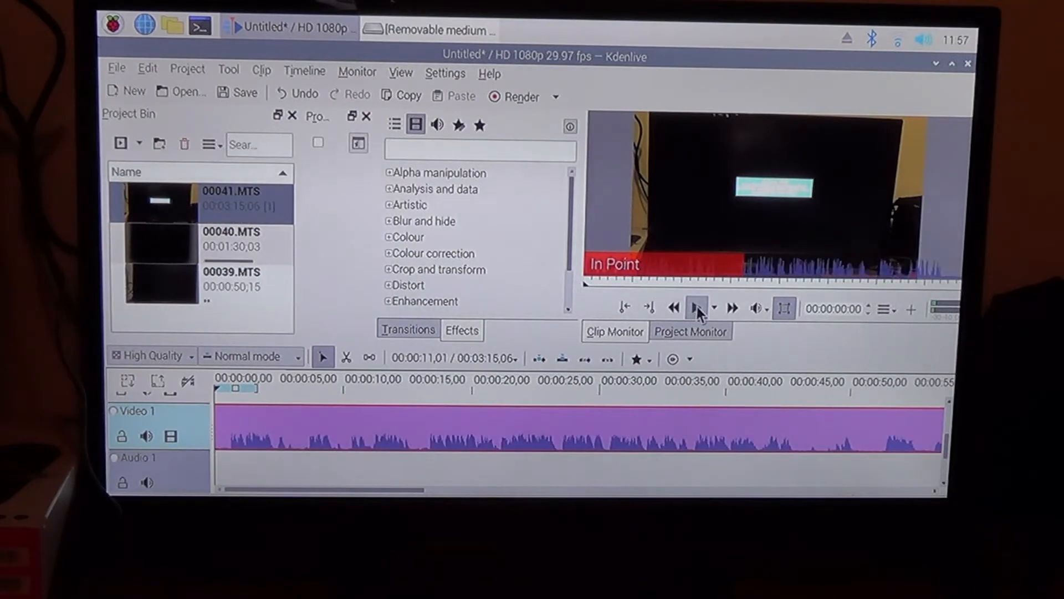
pyautogui.click(698, 309)
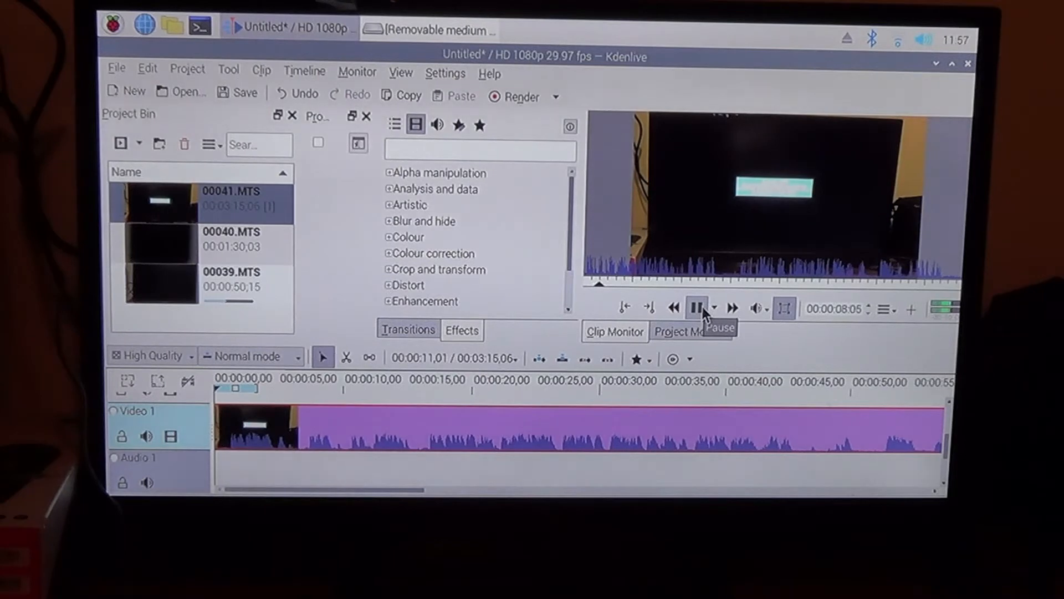
pyautogui.click(695, 307)
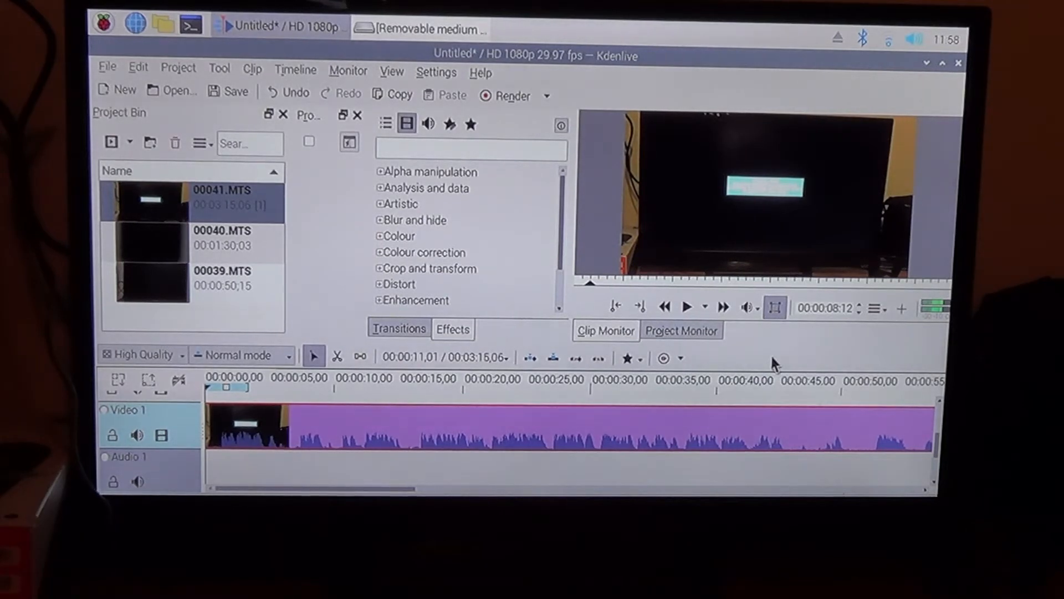
pyautogui.click(505, 96)
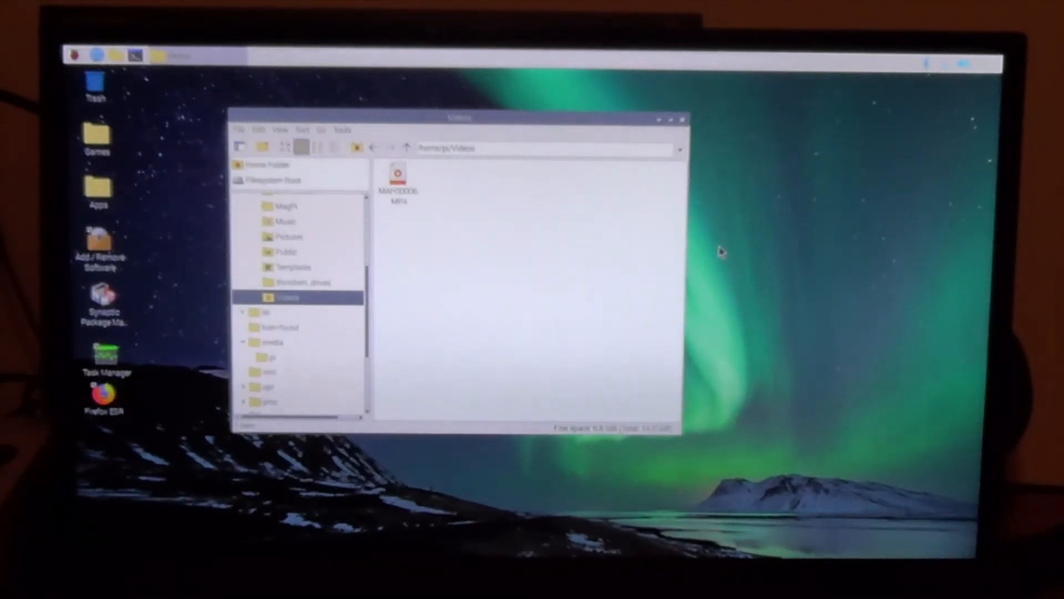
pyautogui.moveTo(431, 203)
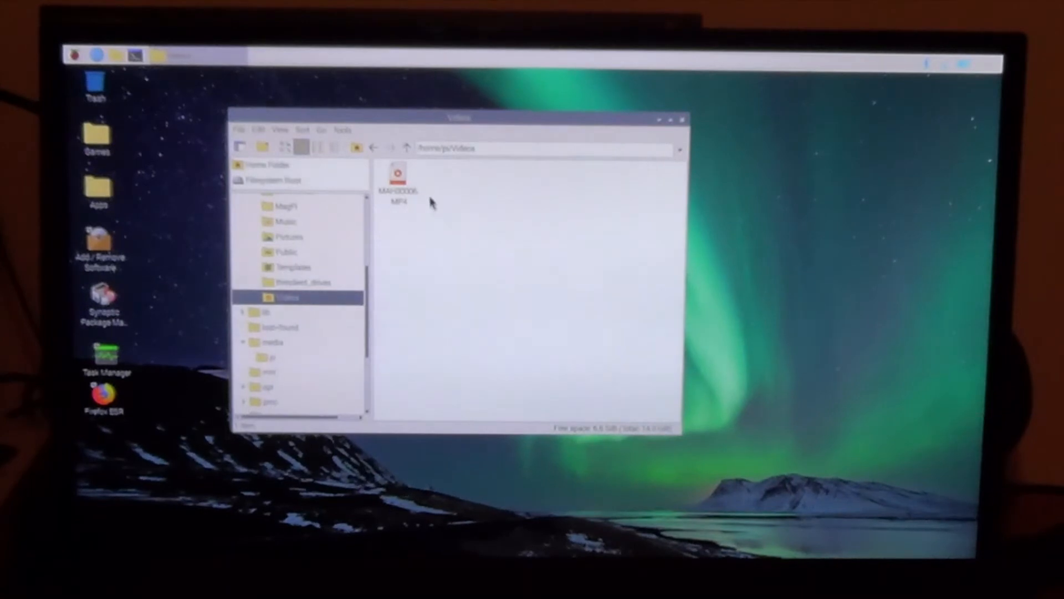
# Step: Launch Kdenlive again to get a fresh, empty Untitled HD 1080p project
pyautogui.click(397, 180)
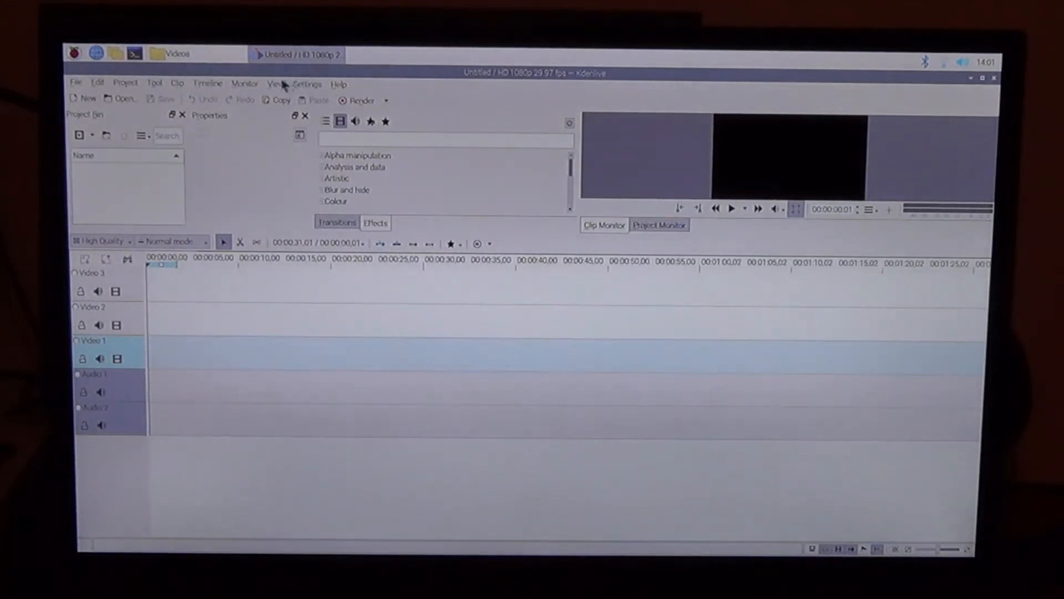
# Step: Enable the Library dock from the View menu and unmaximise the Kdenlive window
pyautogui.click(275, 83)
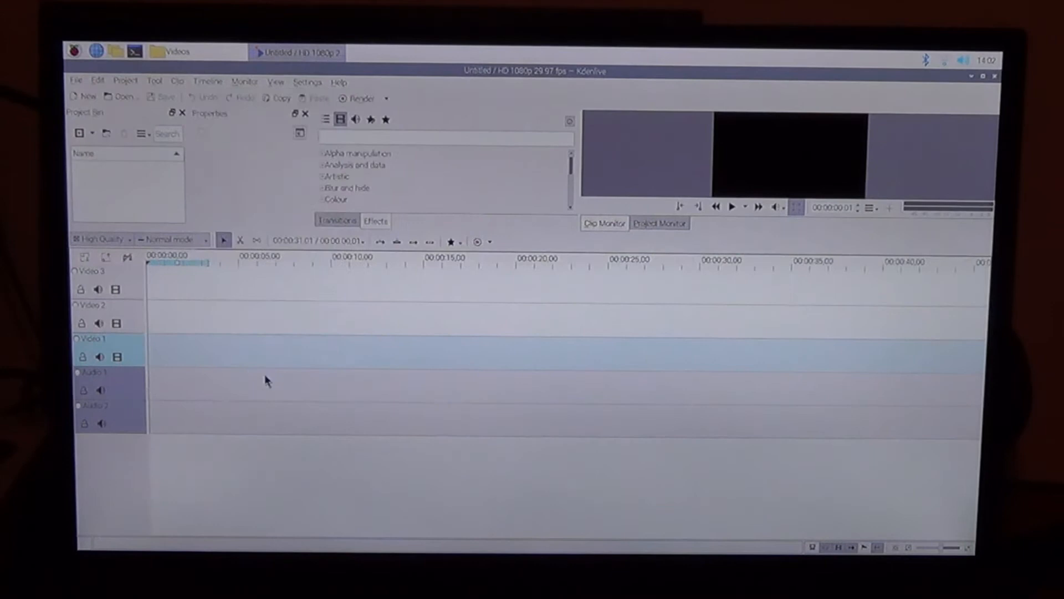
pyautogui.click(209, 81)
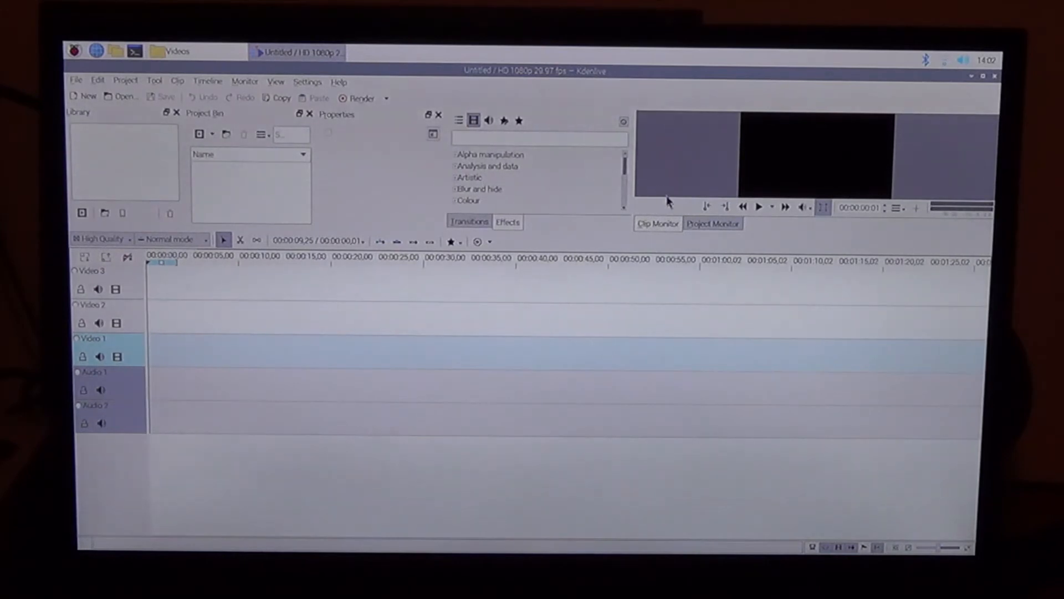
pyautogui.moveTo(831, 221)
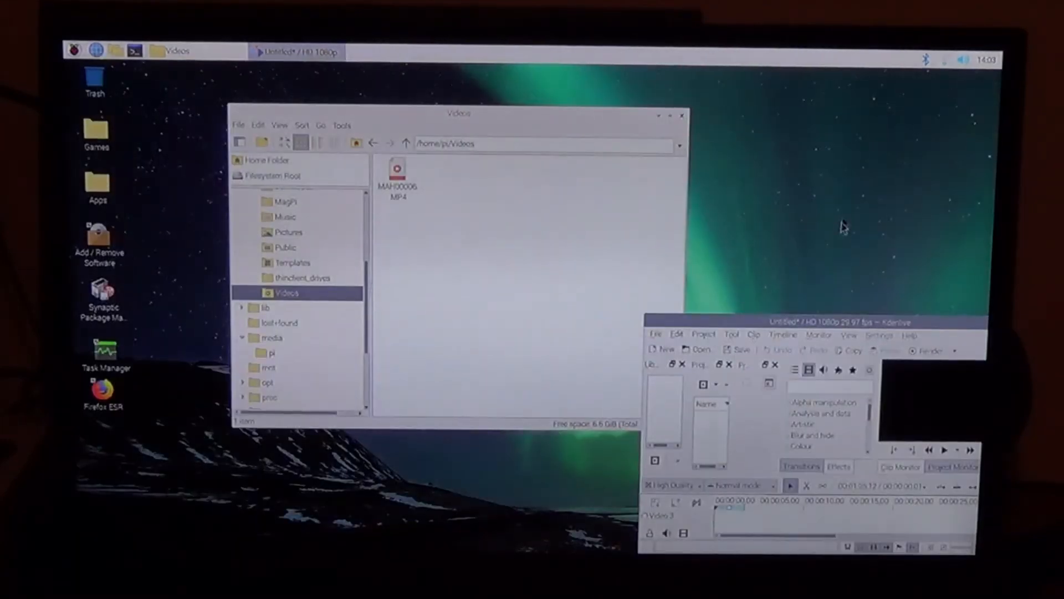
# Step: Drag the Kdenlive window toward the centre, then maximise it to full screen
pyautogui.moveTo(808, 322); pyautogui.dragTo(550, 257)
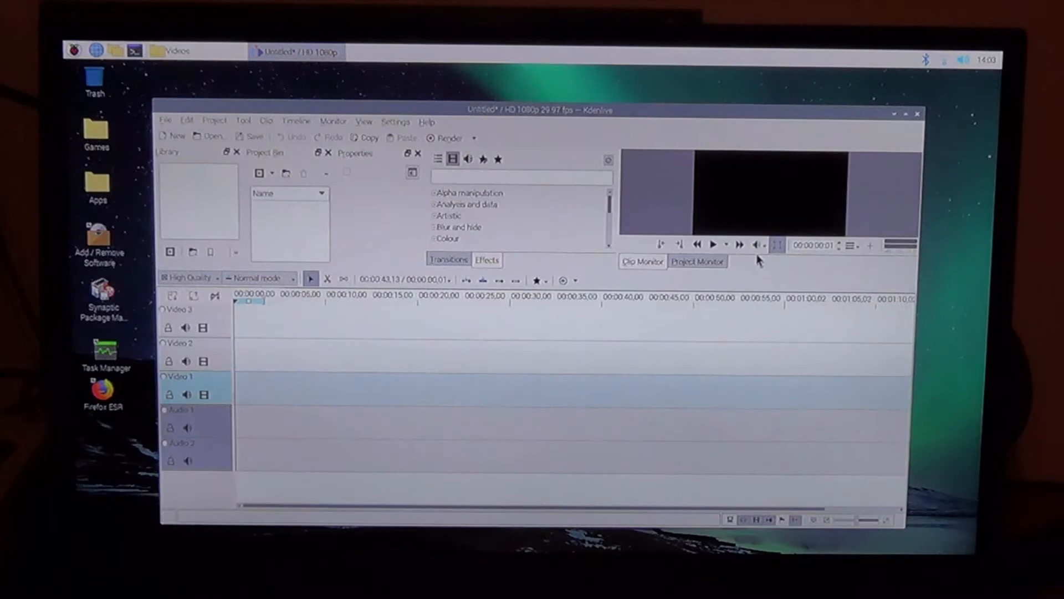
pyautogui.click(696, 262)
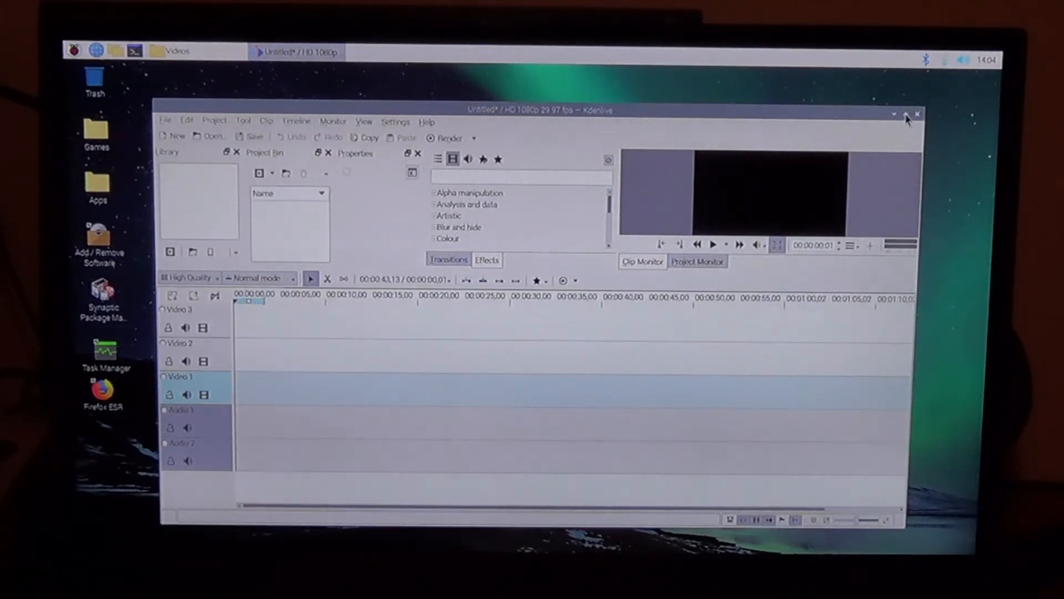
pyautogui.click(905, 115)
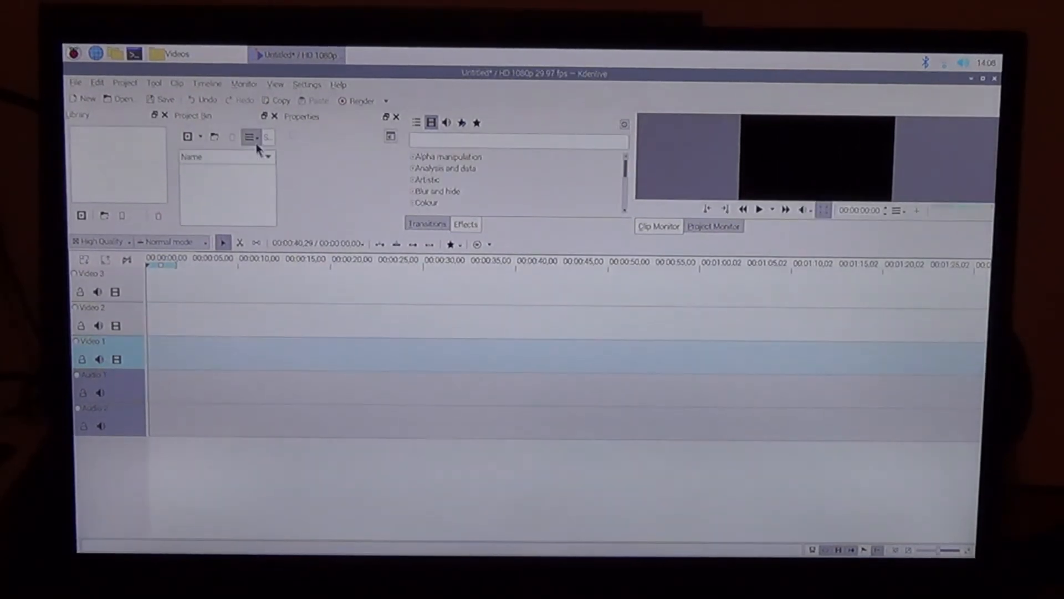
# Step: Import MAH00006.MP4 through Project > Add Clip
pyautogui.click(124, 84)
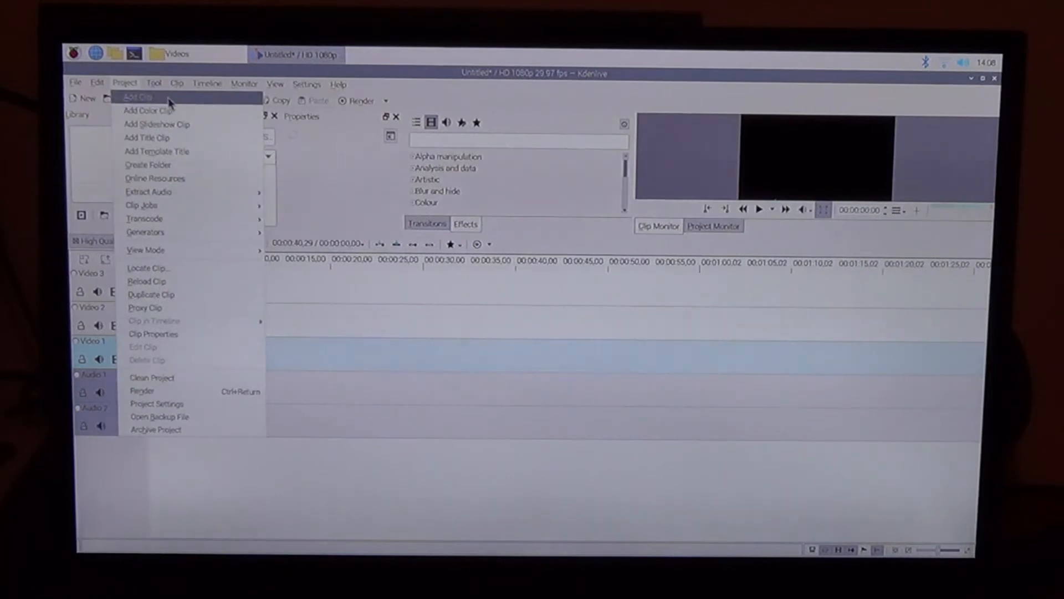
pyautogui.click(137, 97)
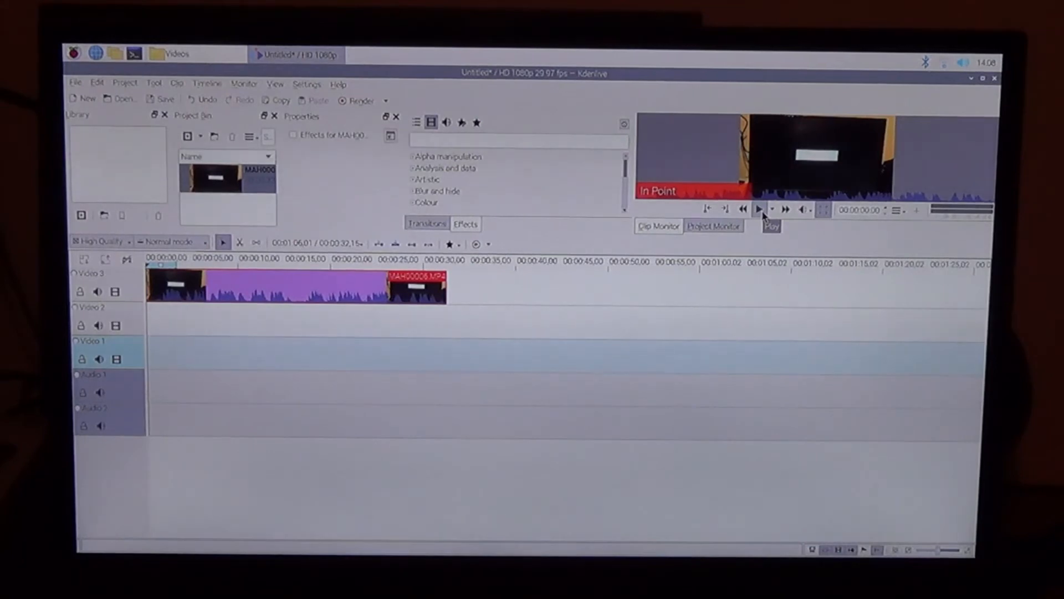
# Step: Play the timeline preview in the Project Monitor, then pause it
pyautogui.click(759, 209)
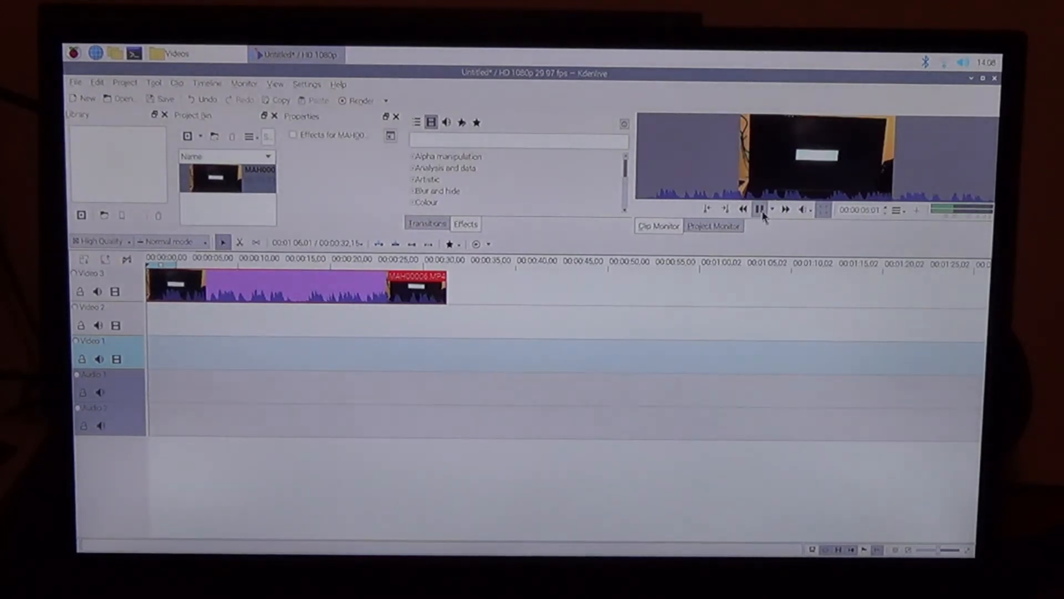
pyautogui.click(758, 209)
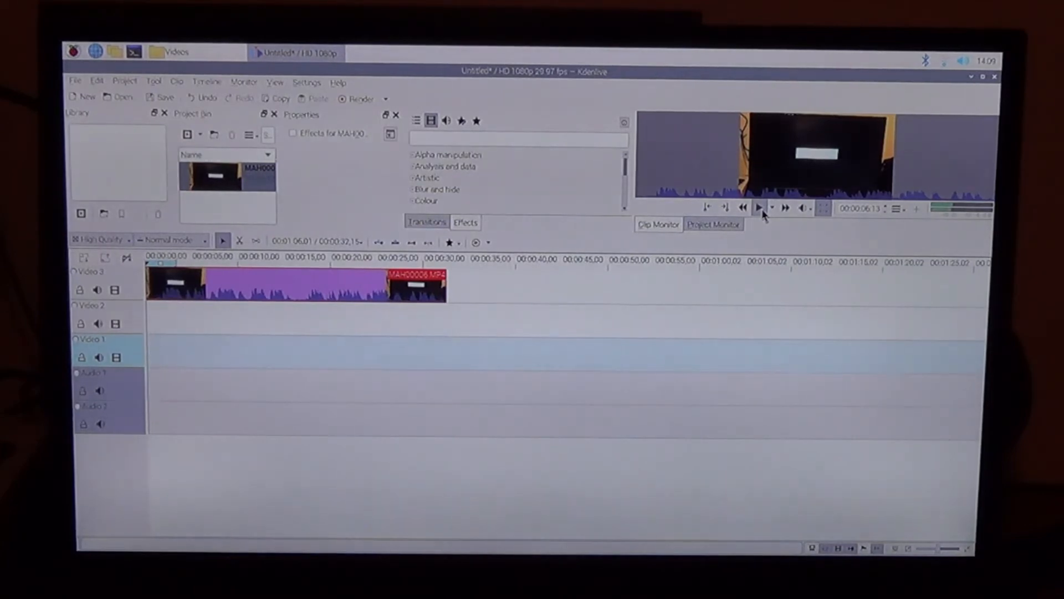
pyautogui.click(758, 209)
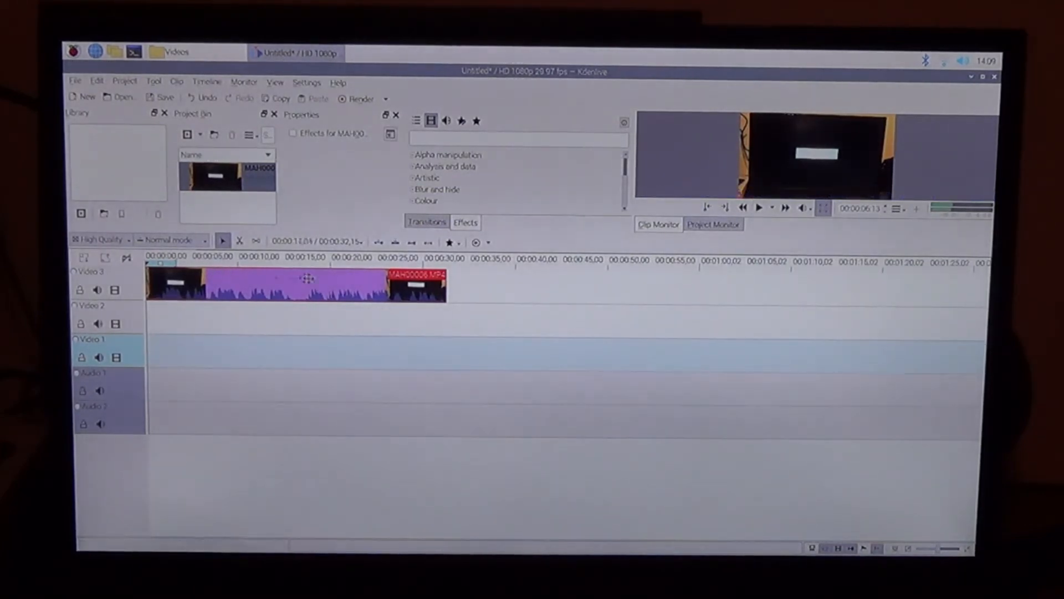
# Step: Select MAH00006.MP4 on the timeline, play the preview again, then pause
pyautogui.click(759, 209)
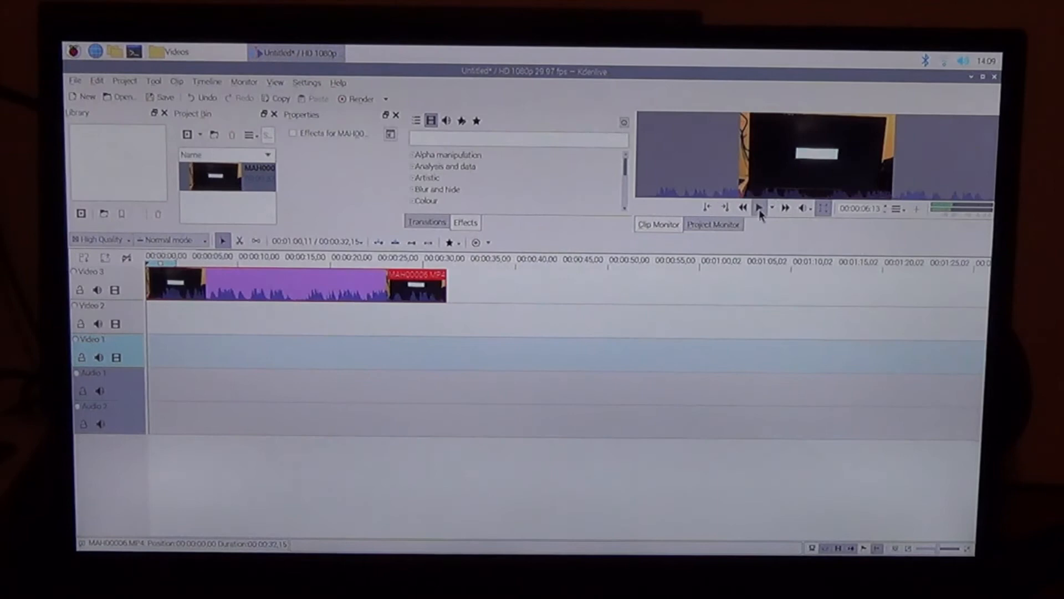
pyautogui.click(761, 208)
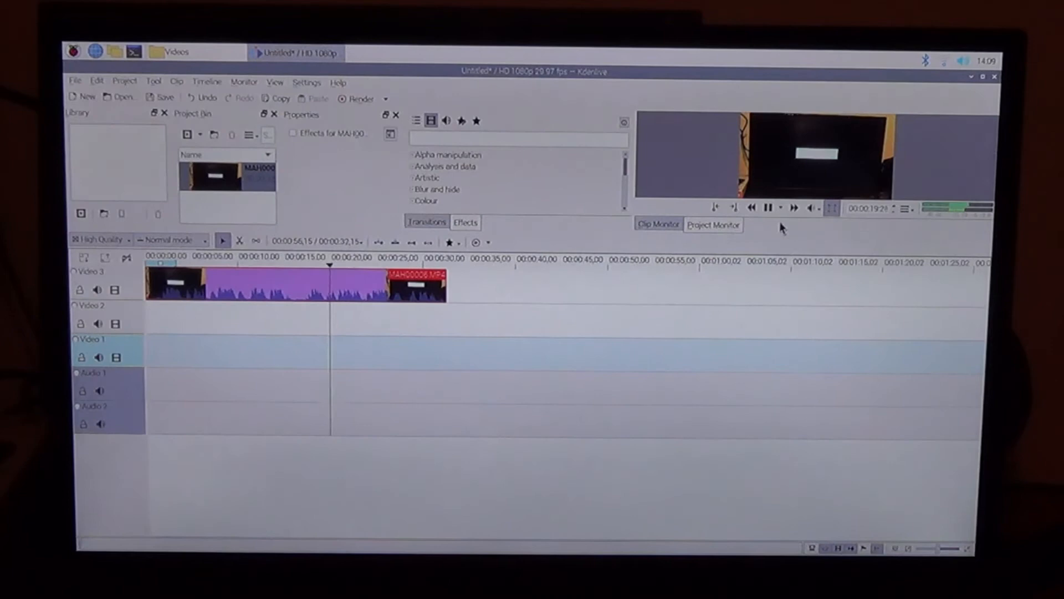
pyautogui.click(768, 208)
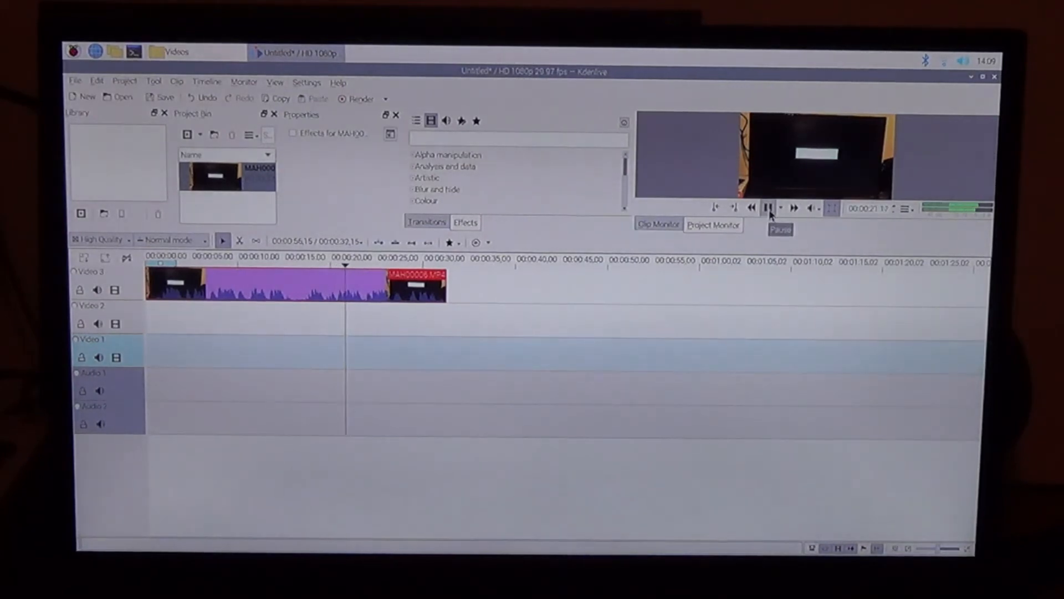
pyautogui.click(768, 208)
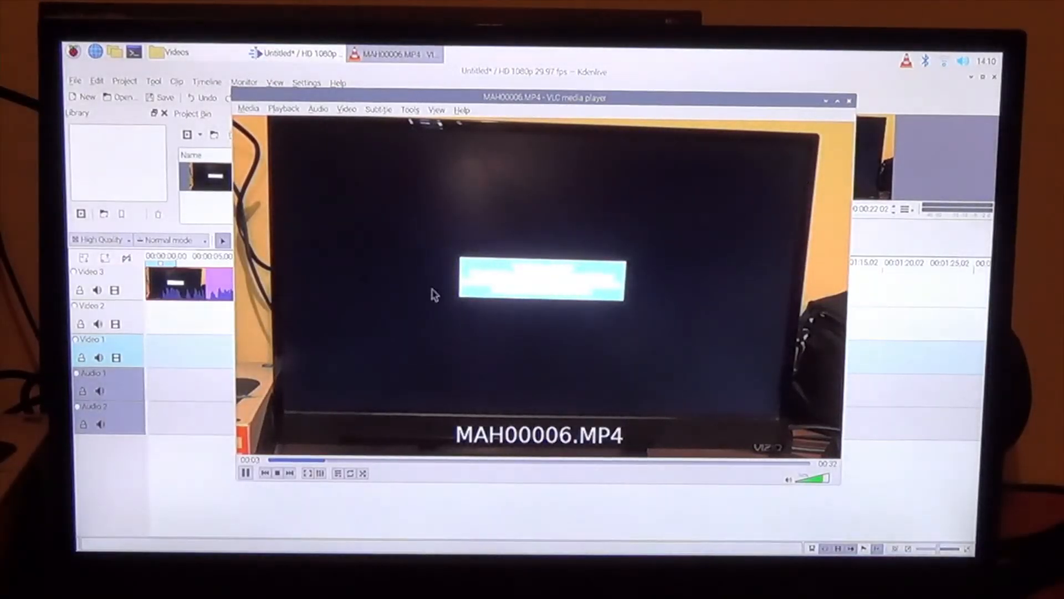
# Step: Pause MAH00006.MP4 in VLC's playback controls after a short viewing
pyautogui.click(245, 472)
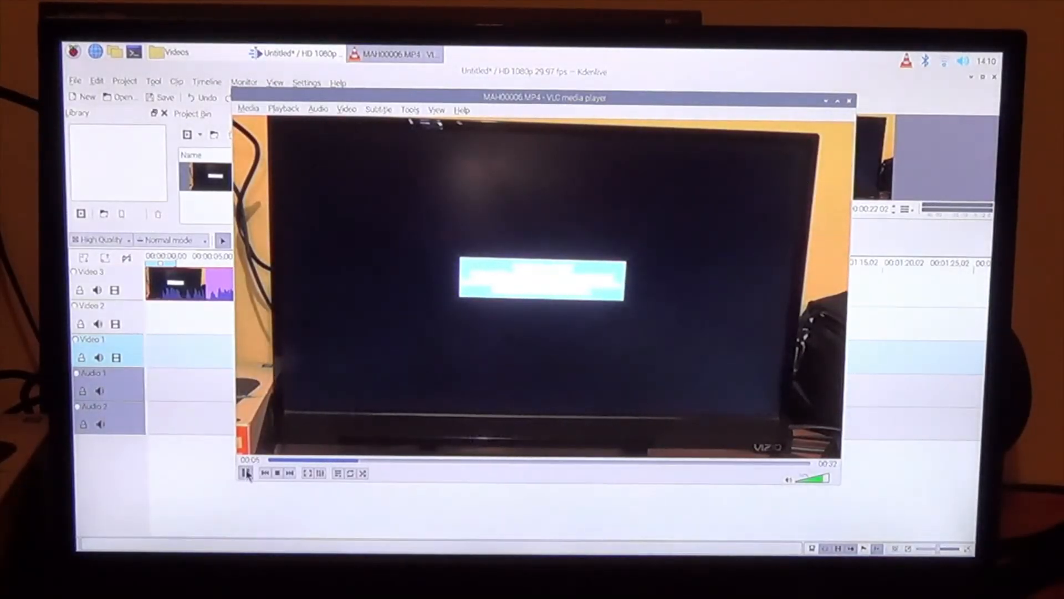
pyautogui.click(245, 472)
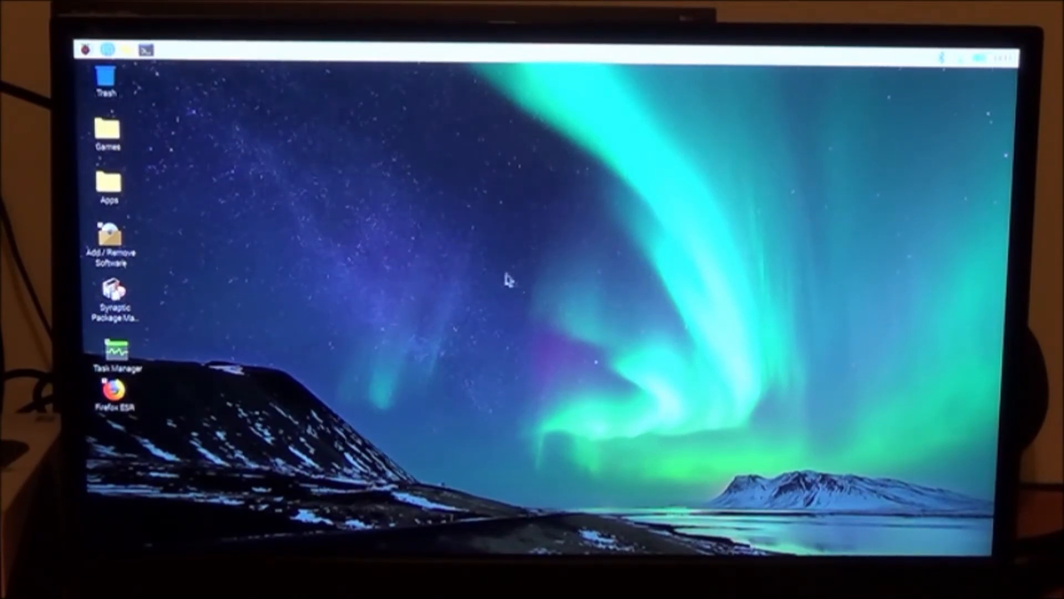
pyautogui.moveTo(504, 256)
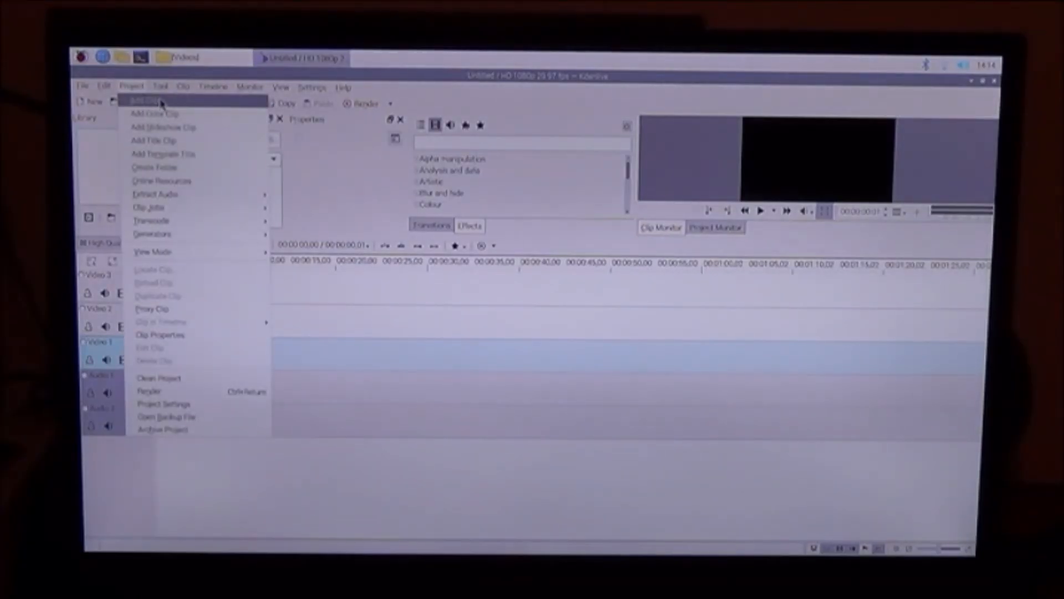
# Step: Import the MP4 screen-recording clip and drag it from the Project Bin onto Video 3
pyautogui.click(149, 113)
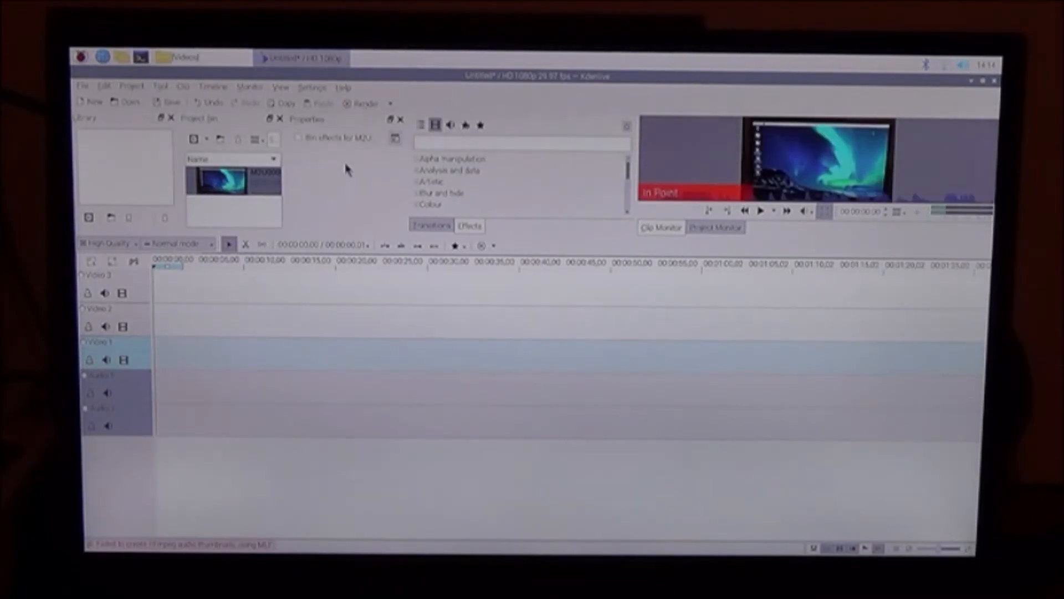
pyautogui.moveTo(234, 181); pyautogui.dragTo(214, 271)
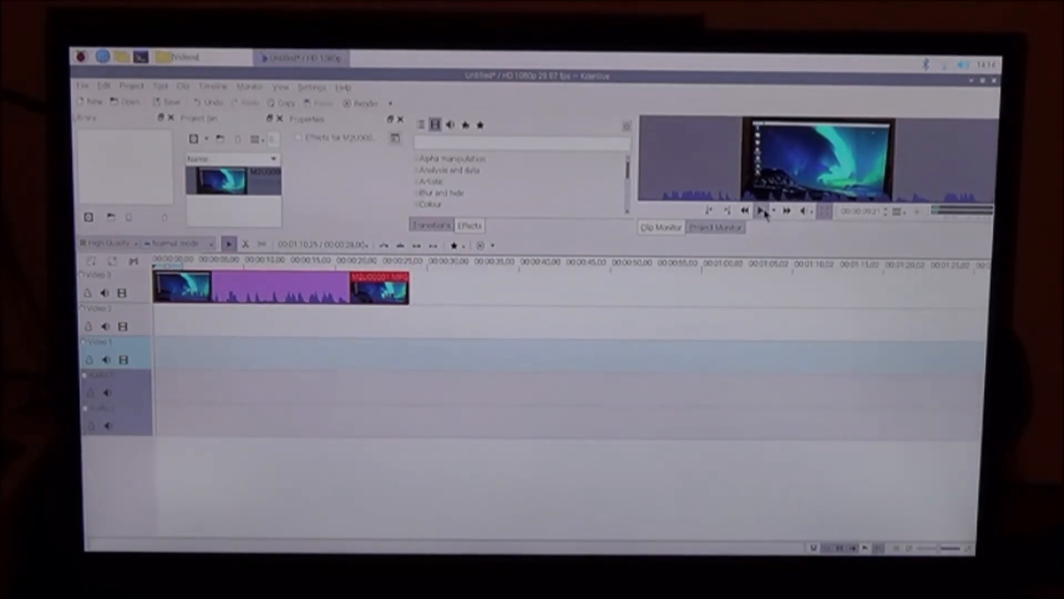
pyautogui.click(760, 211)
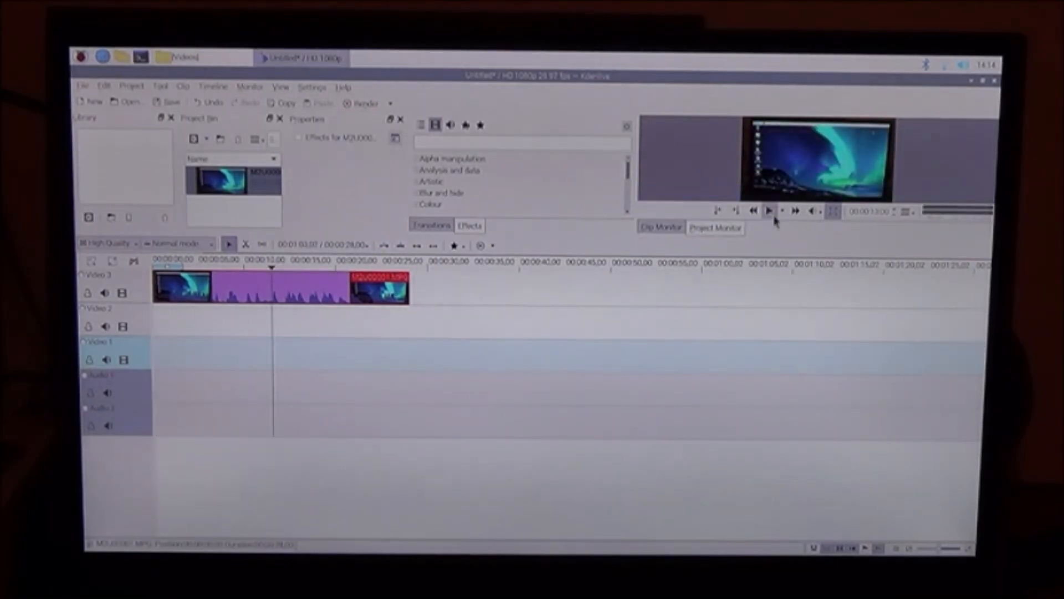
pyautogui.click(770, 210)
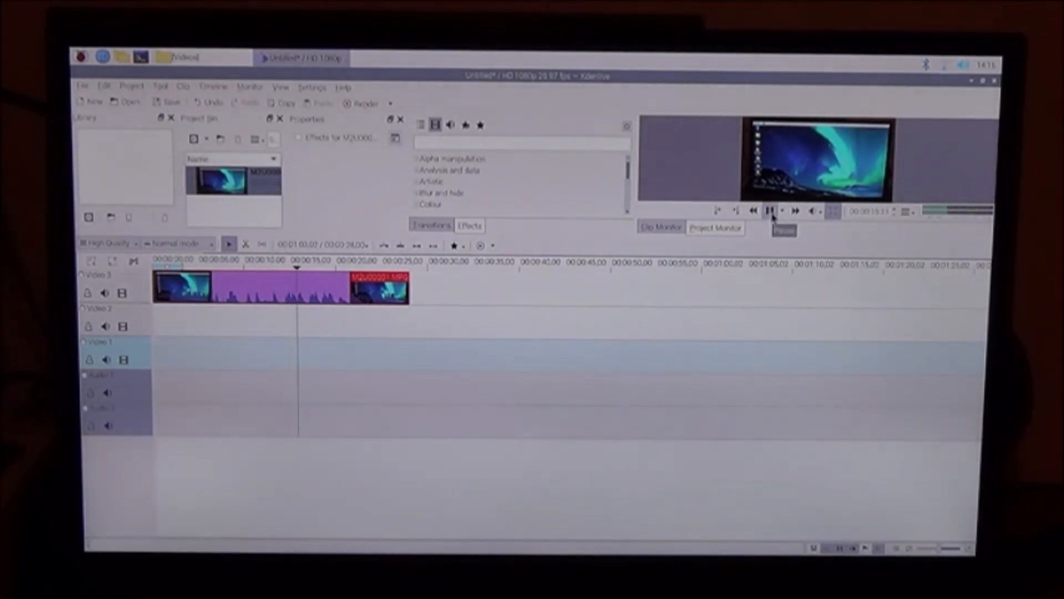
pyautogui.click(770, 210)
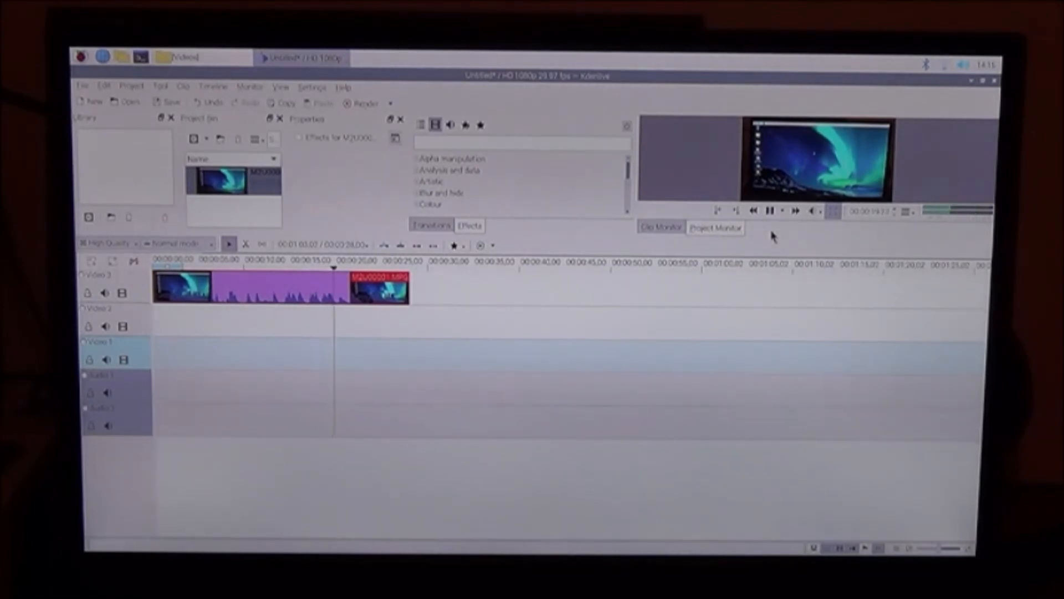
pyautogui.click(770, 210)
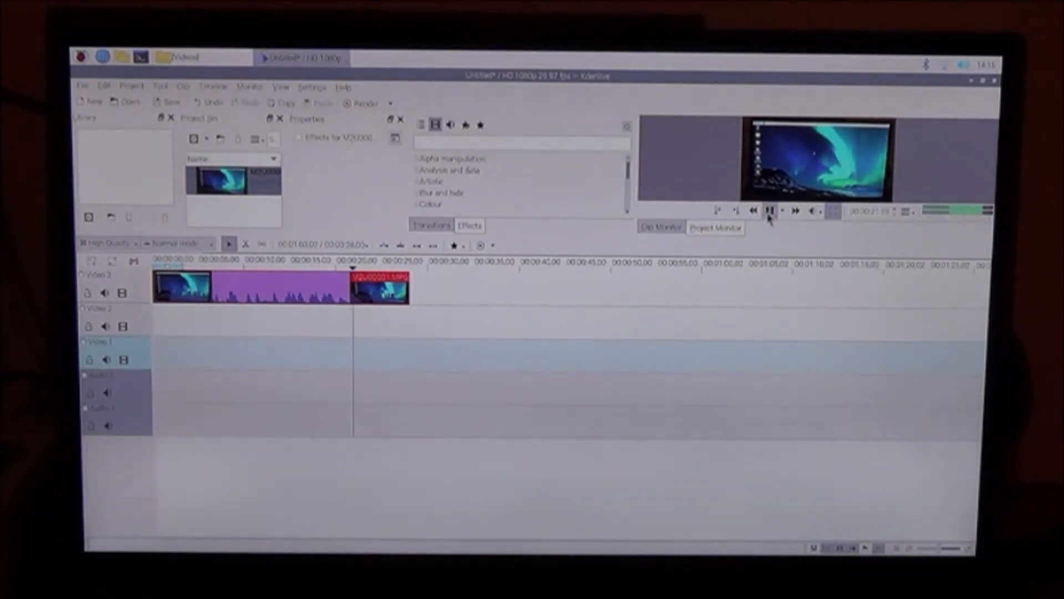
pyautogui.click(770, 211)
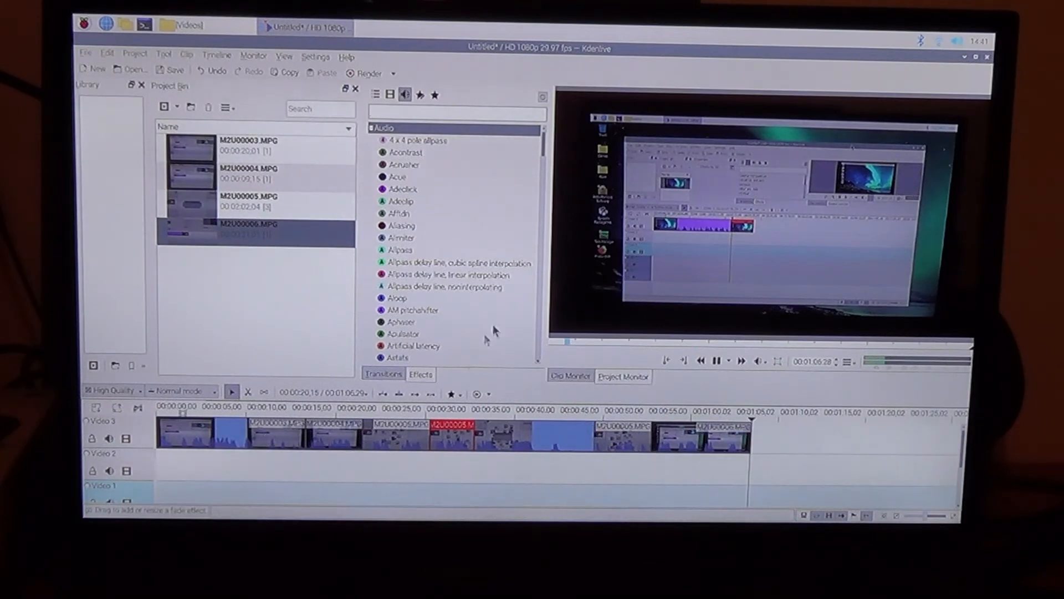
pyautogui.moveTo(771, 228)
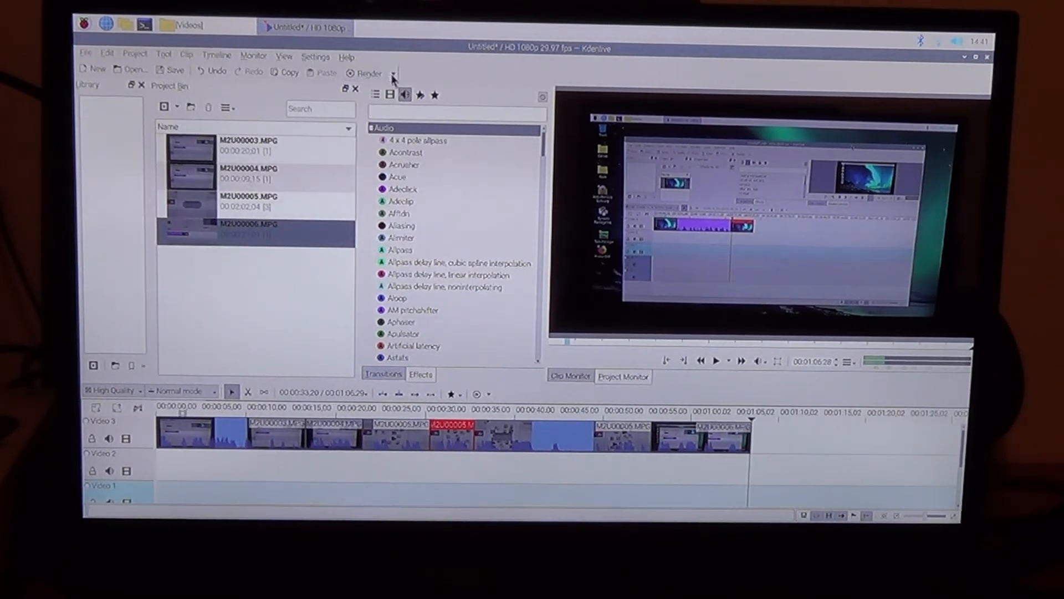
# Step: Queue a render to untitled.avi using the MPEG4-ASP/MP3 DivX-compatible profile
pyautogui.click(392, 72)
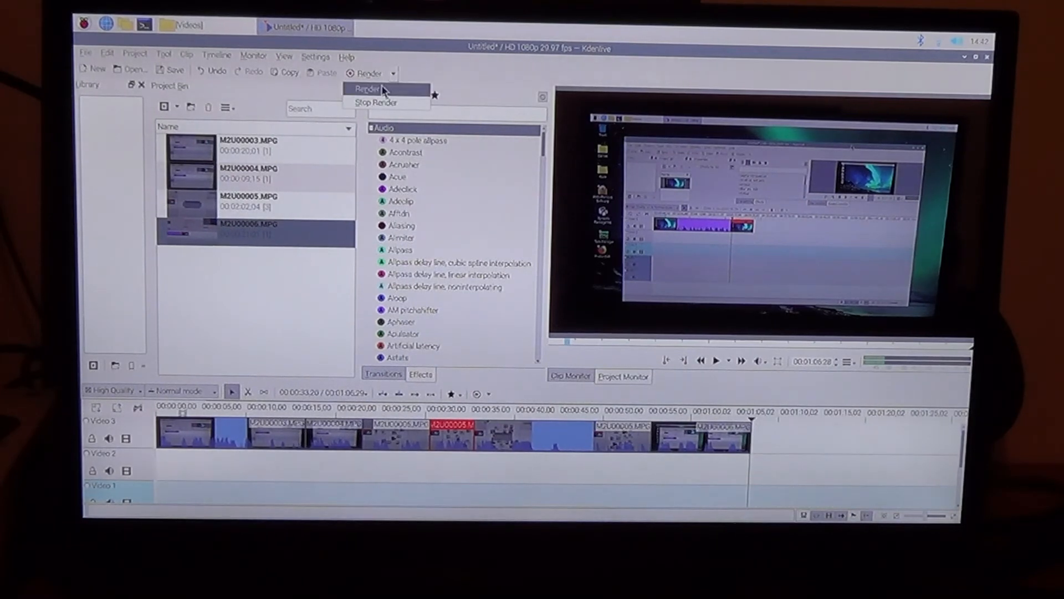
pyautogui.click(367, 88)
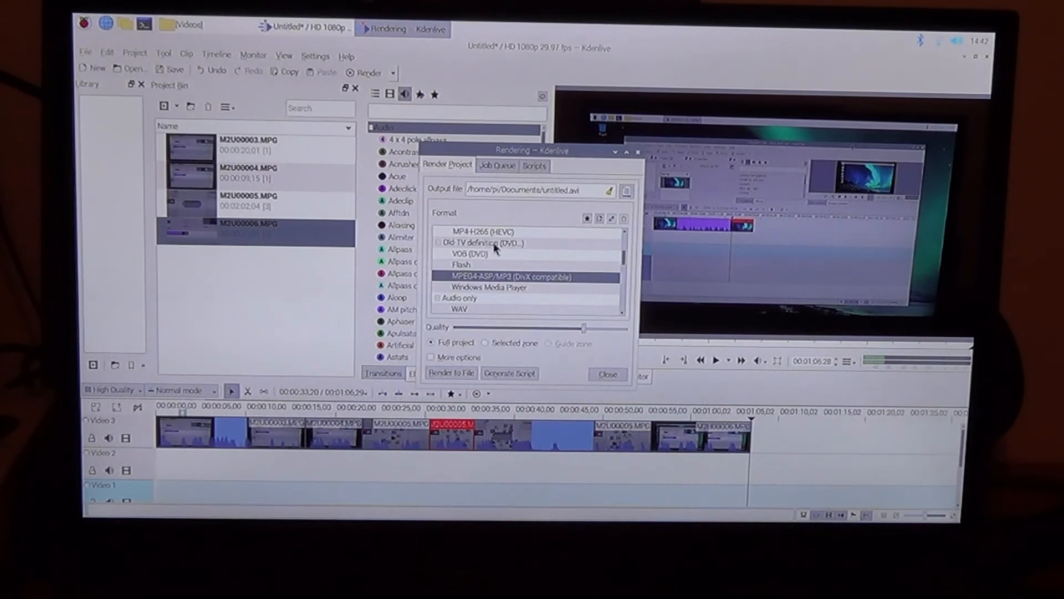
pyautogui.moveTo(528, 254)
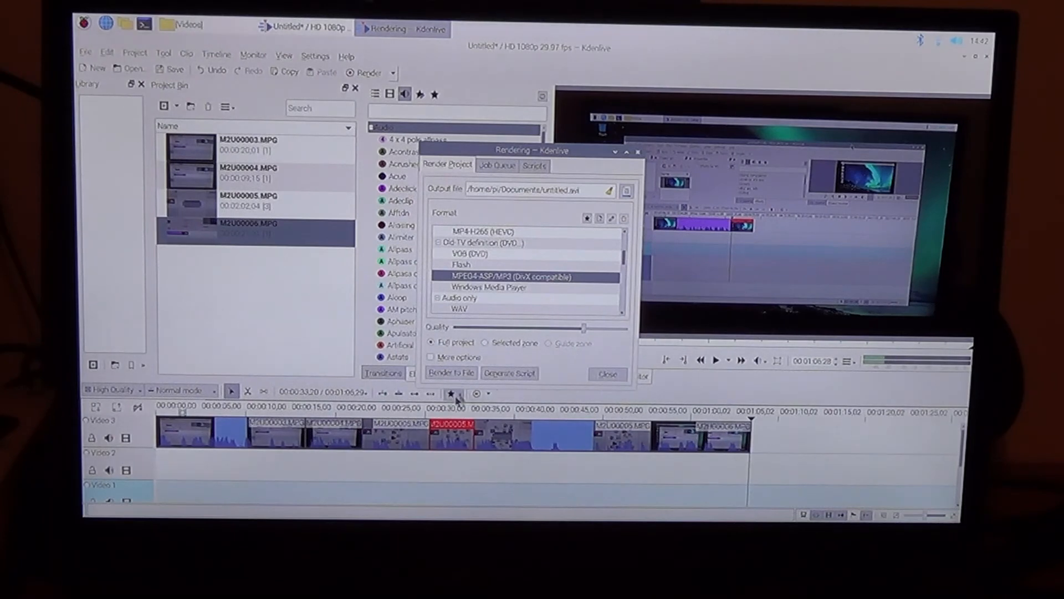
pyautogui.click(451, 373)
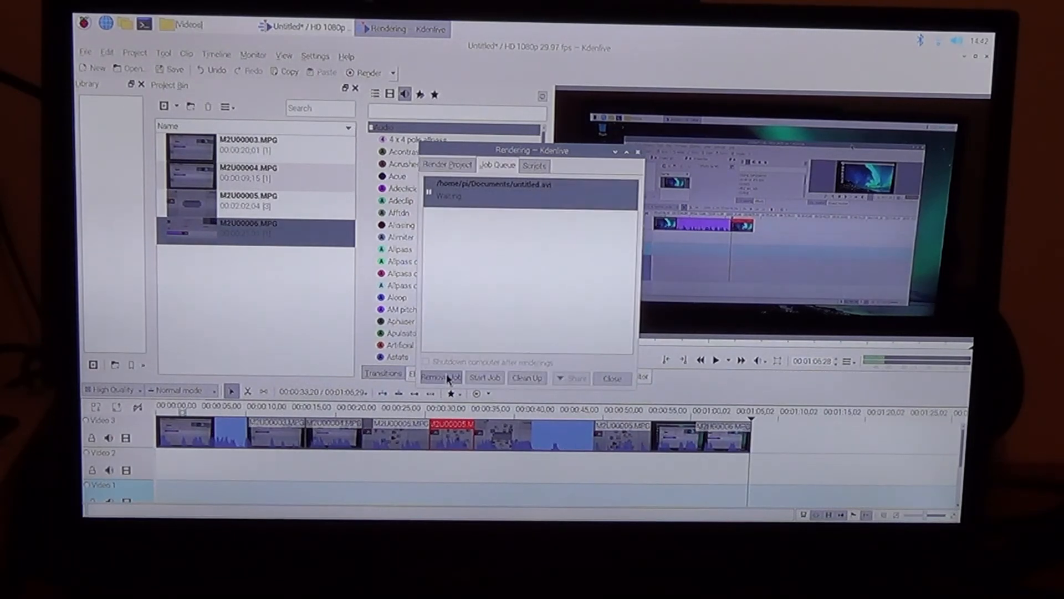
# Step: Start the queued untitled.avi render job from the Job Queue tab
pyautogui.click(484, 377)
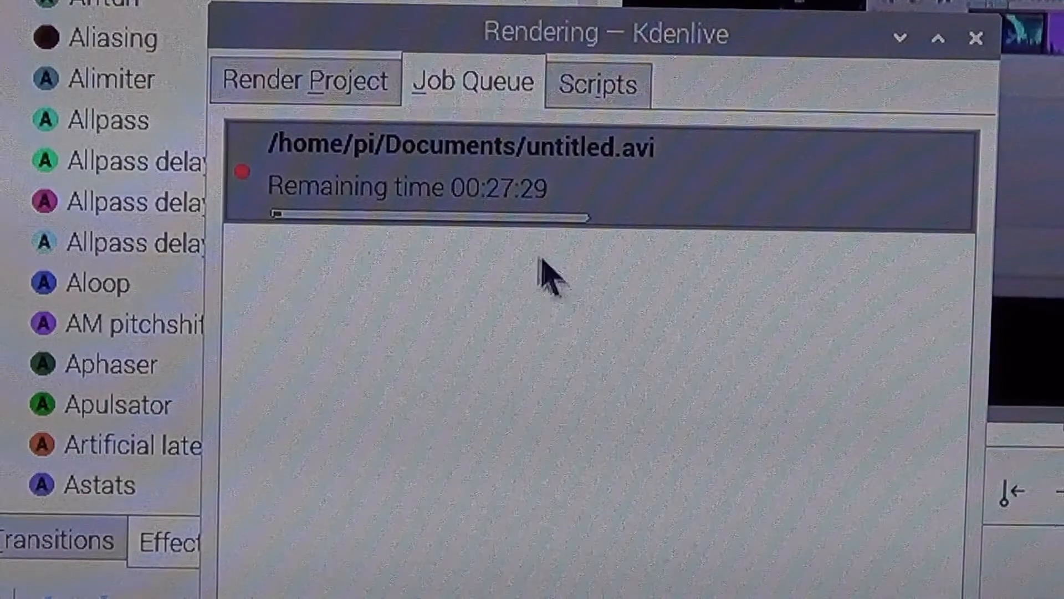
pyautogui.moveTo(516, 268)
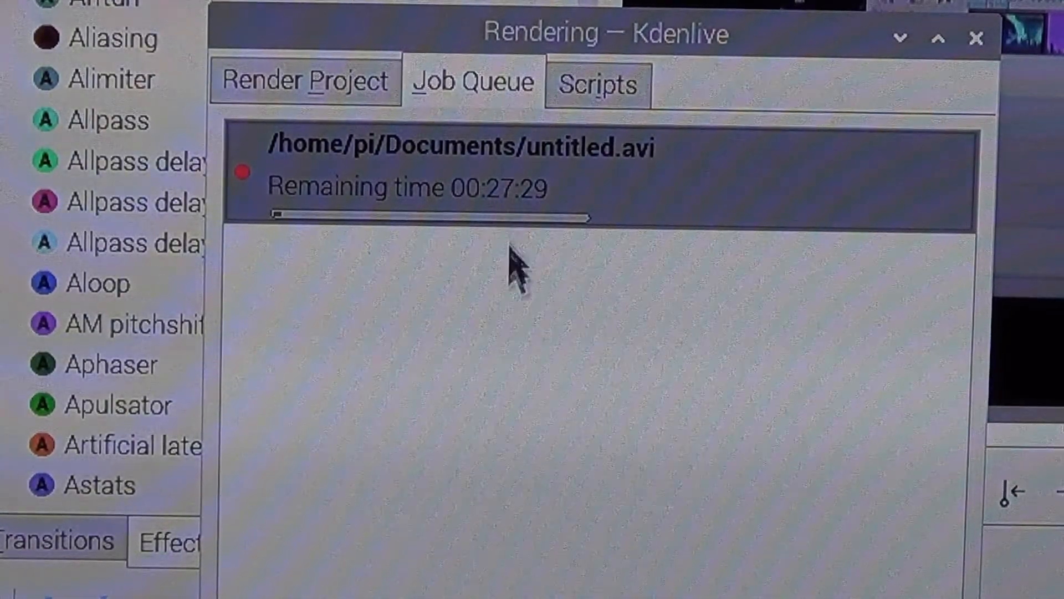
pyautogui.moveTo(526, 305)
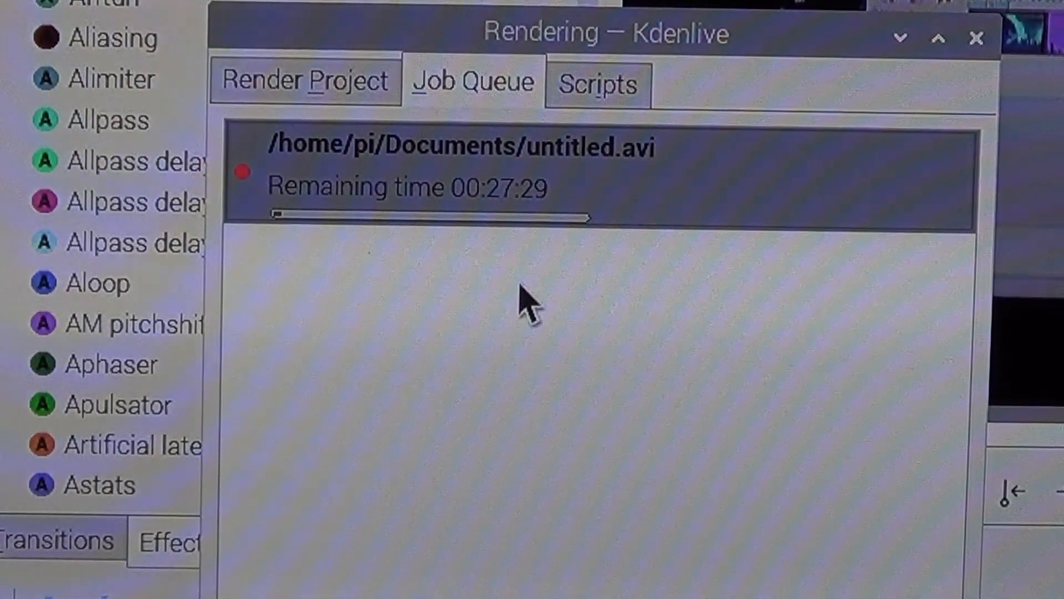